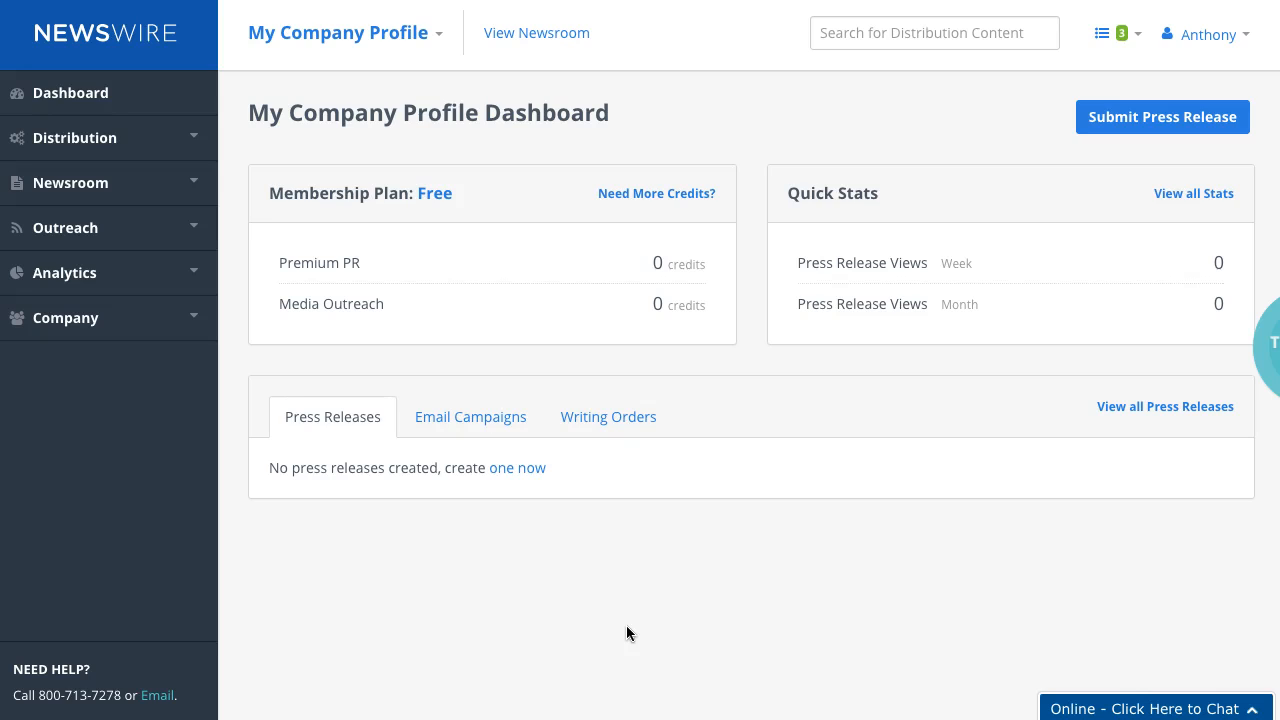
mouse_move(185, 200)
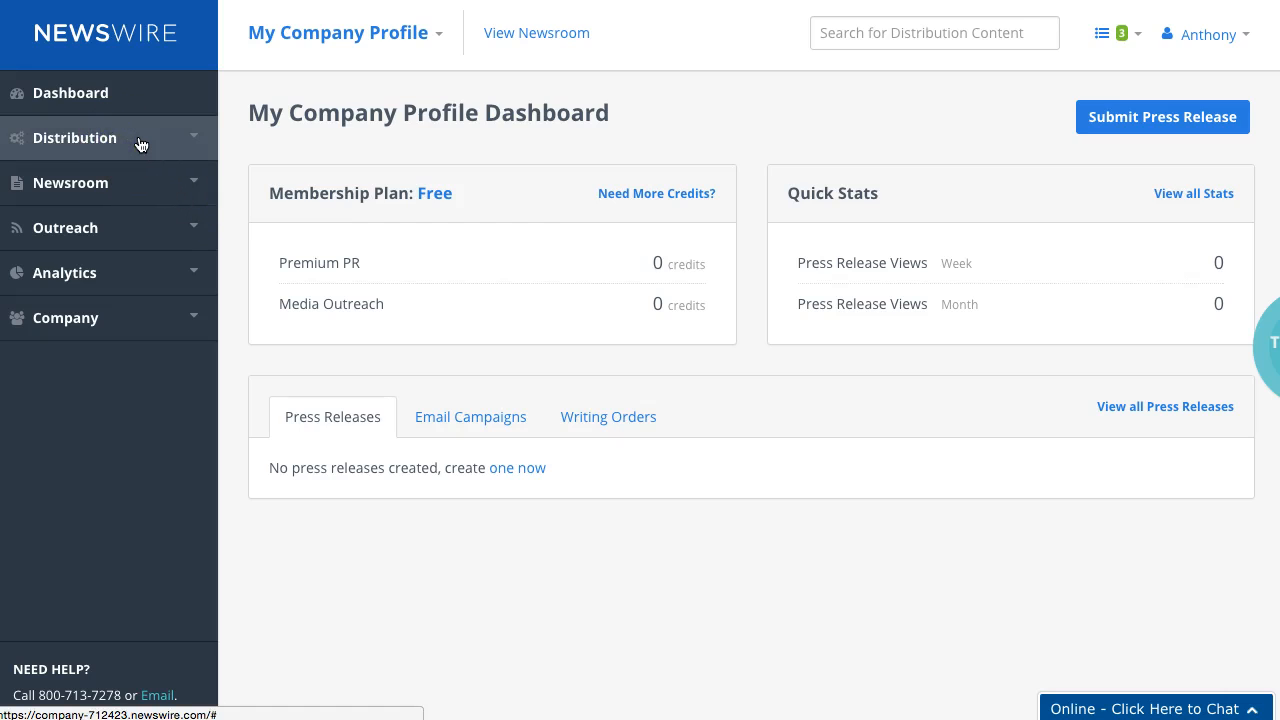
Expand Distribution in the left sidebar to reveal the press release submission options
left_click(74, 137)
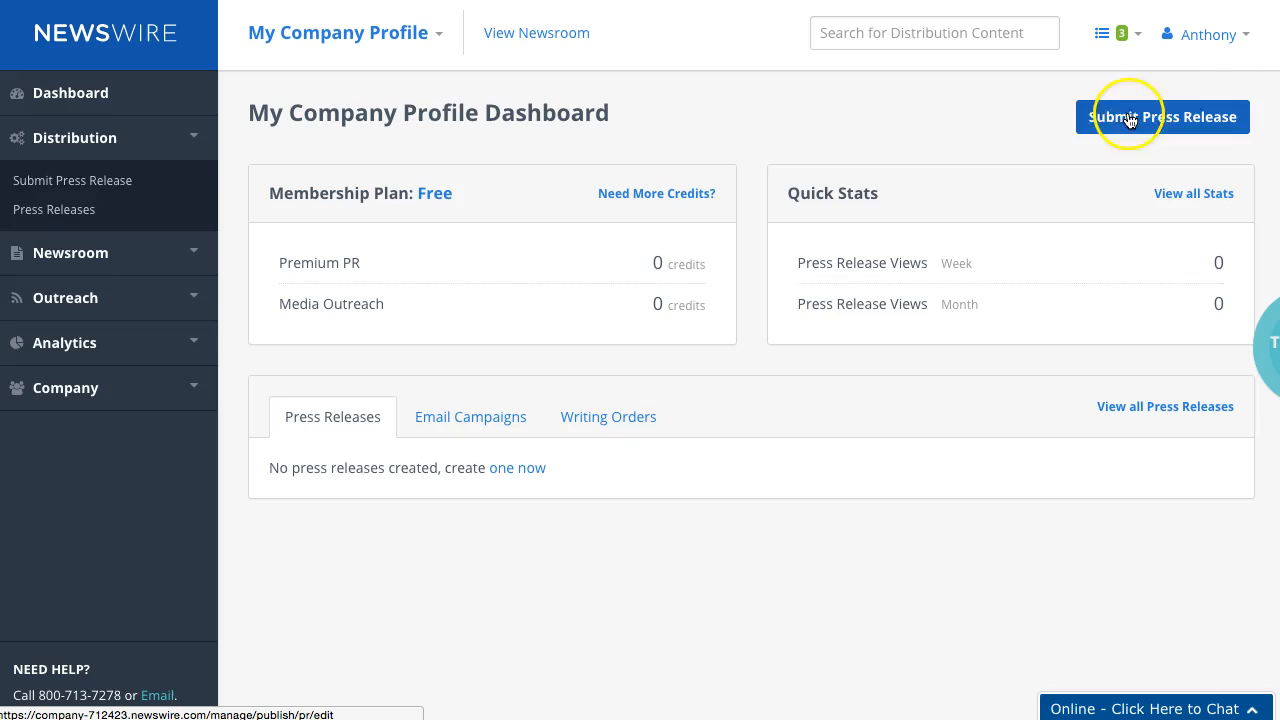
mouse_move(1133, 84)
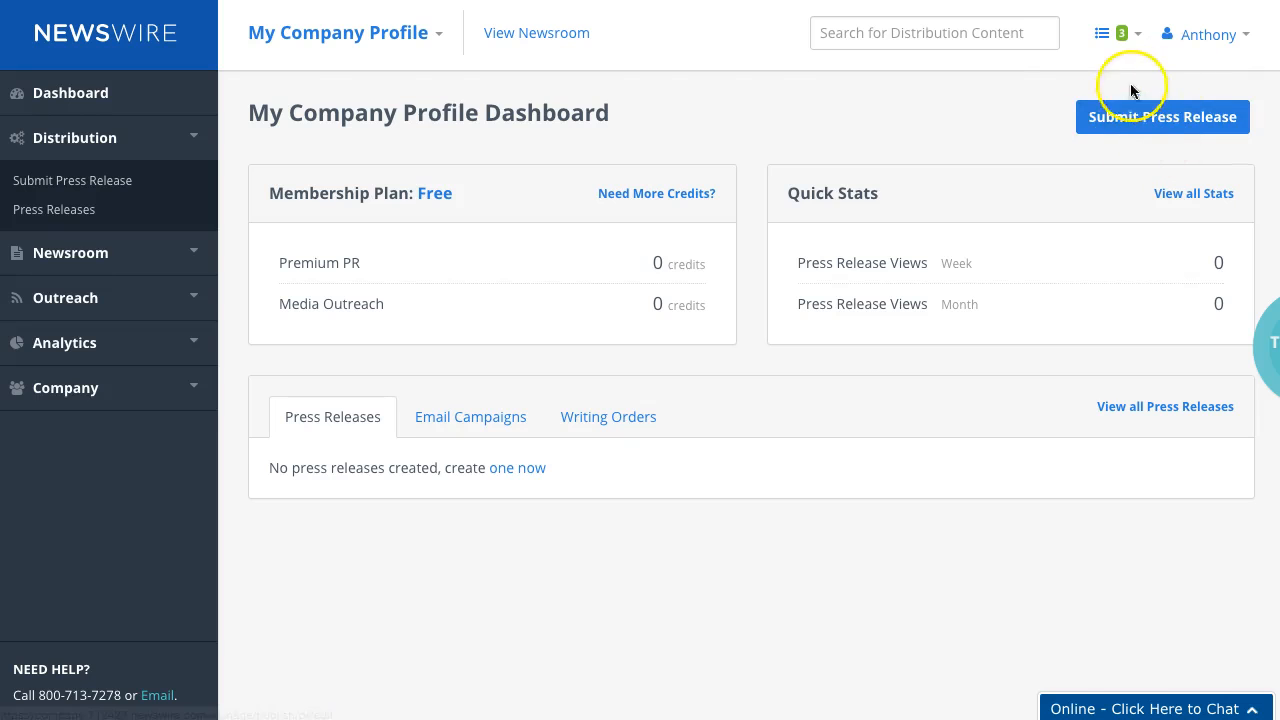
mouse_move(72, 180)
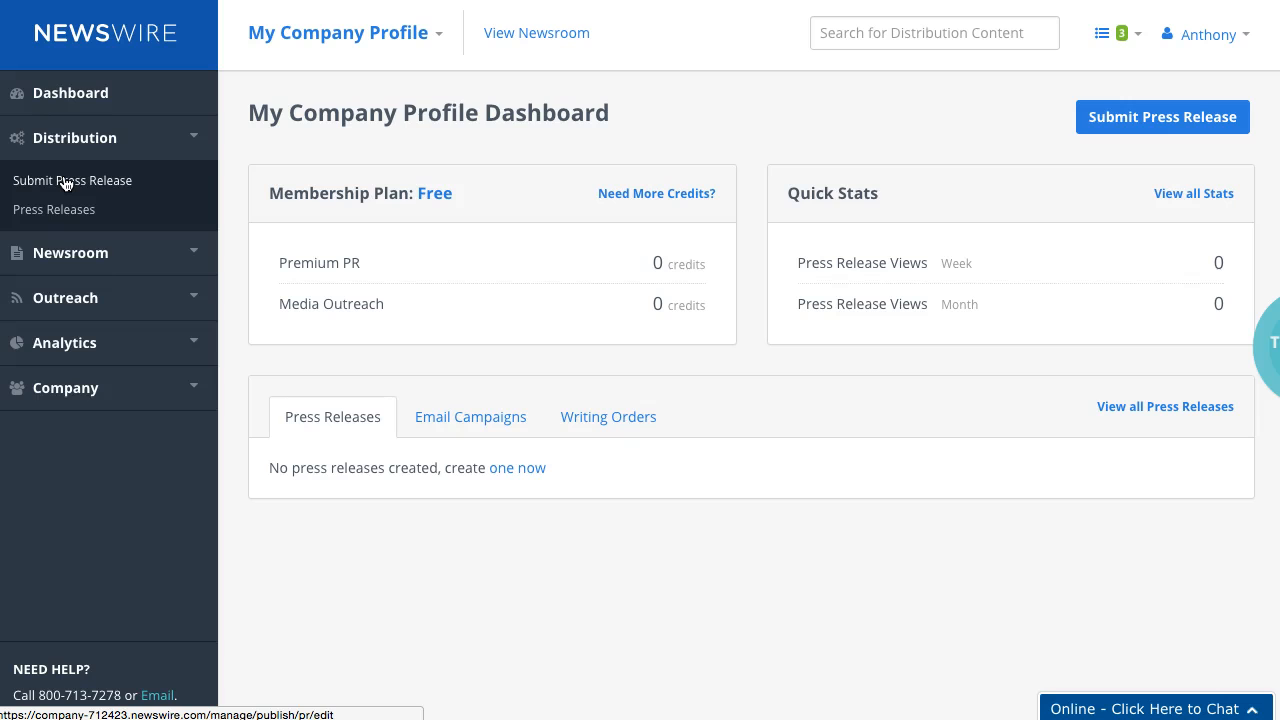
Start a new press release submission with the $99 Premium distribution
left_click(72, 180)
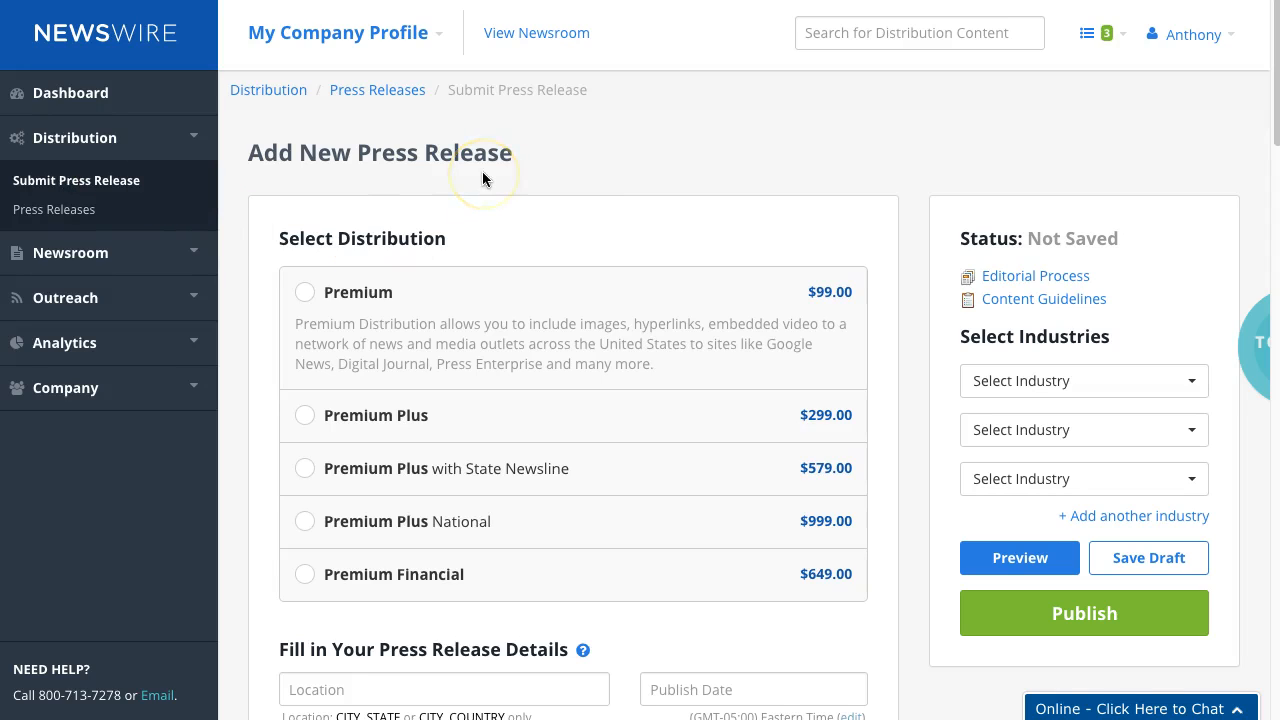
mouse_move(485, 180)
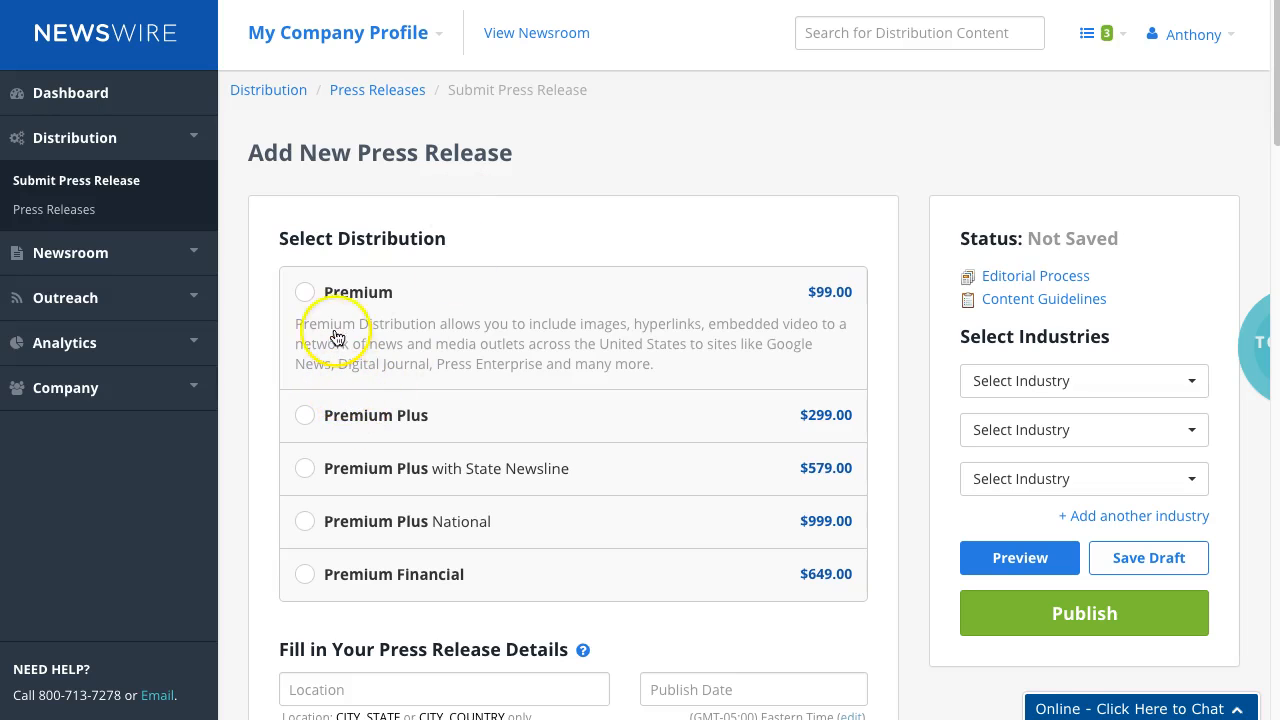
left_click(305, 292)
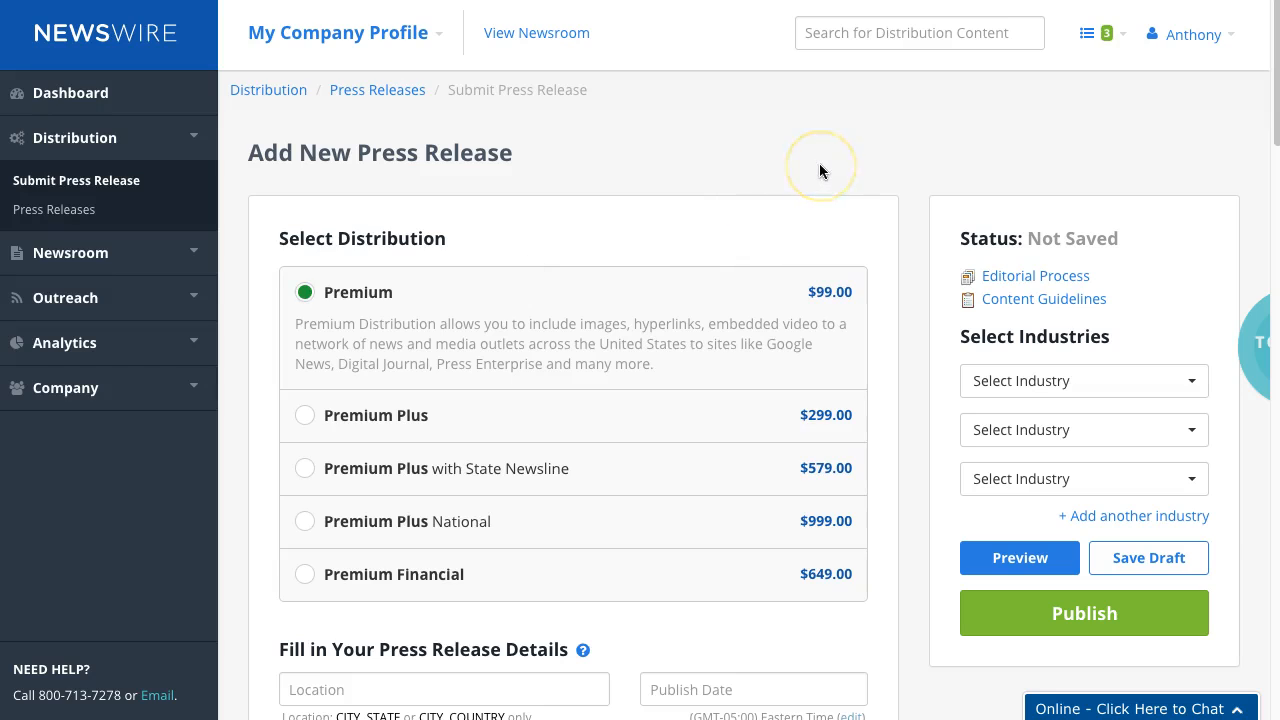
mouse_move(787, 143)
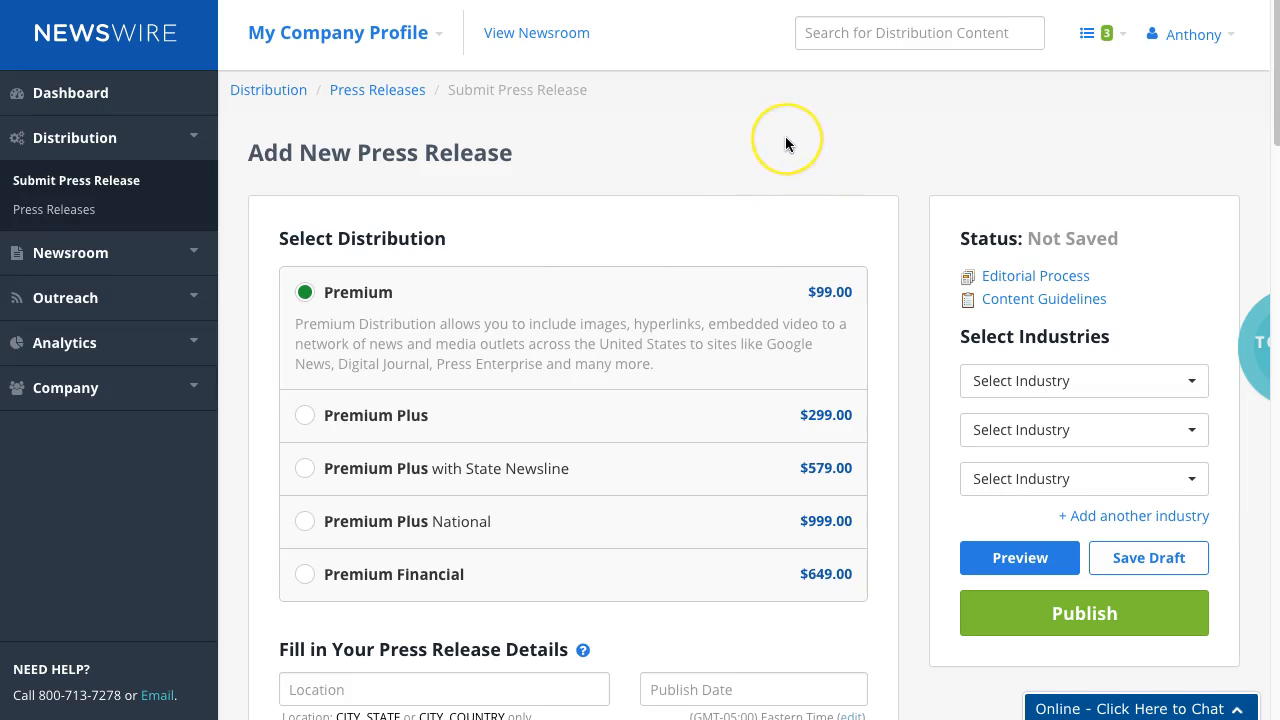
mouse_move(787, 144)
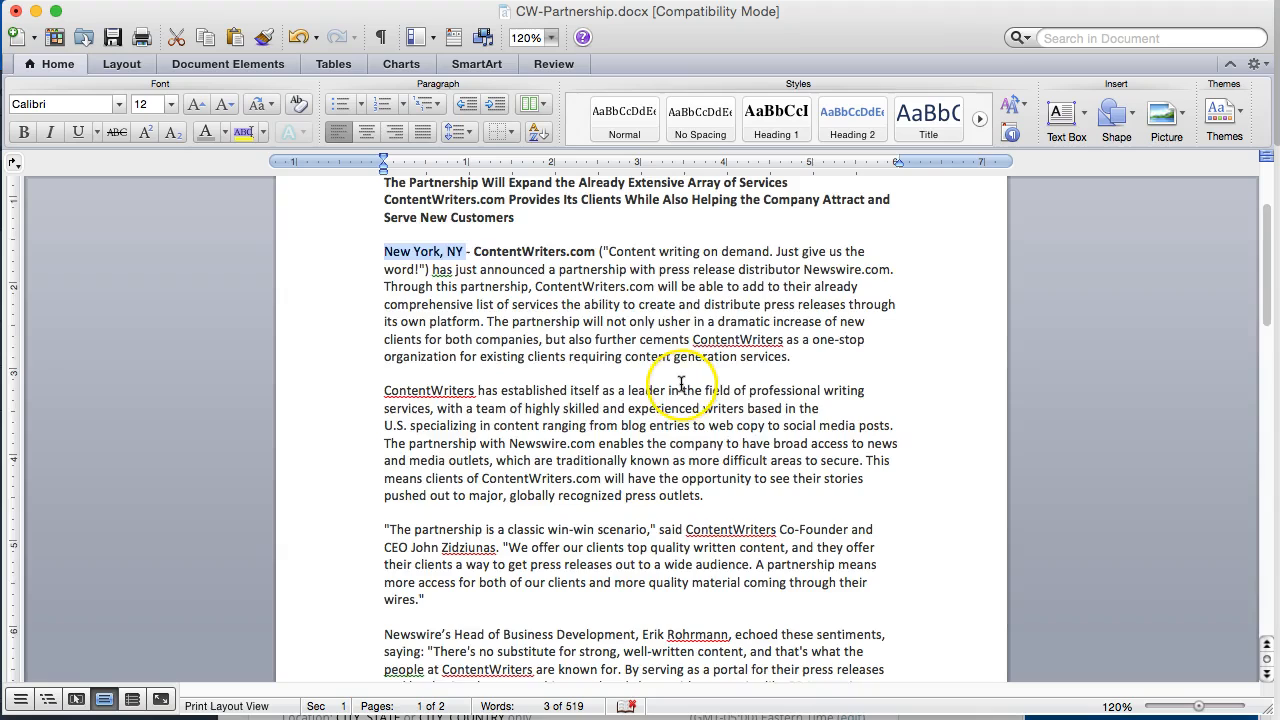
scroll("down", 3)
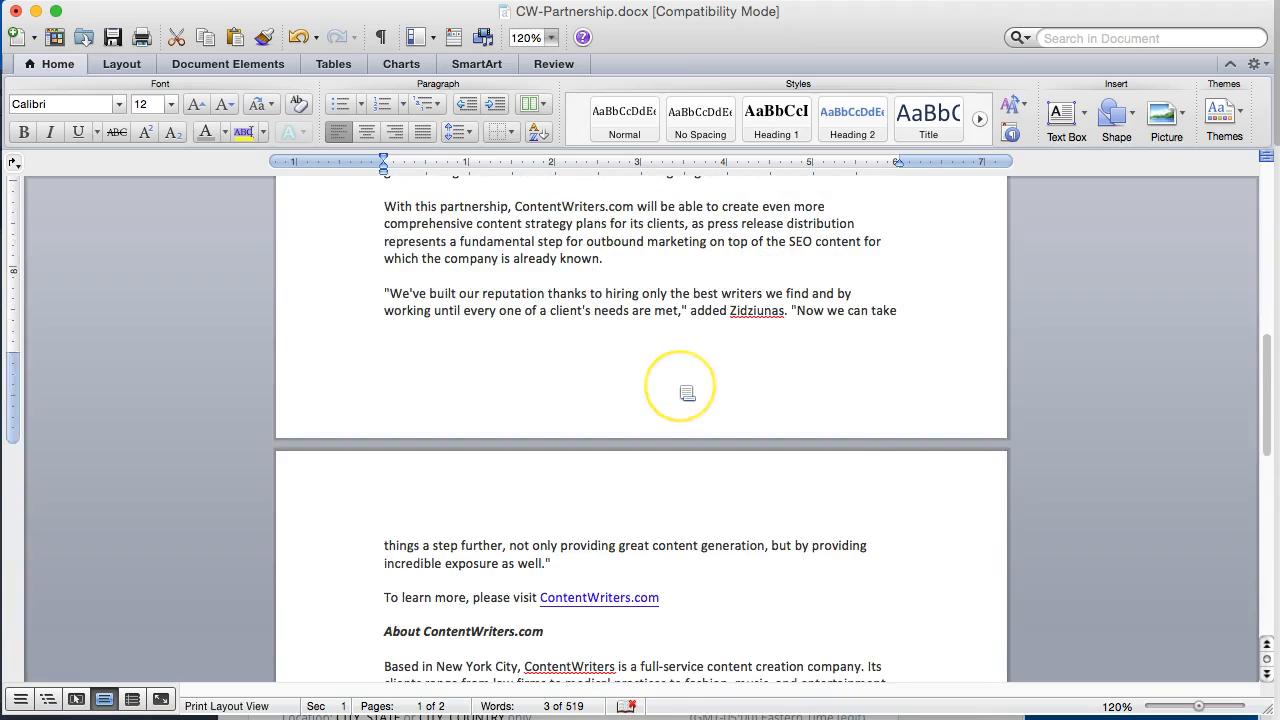
scroll("down", 3)
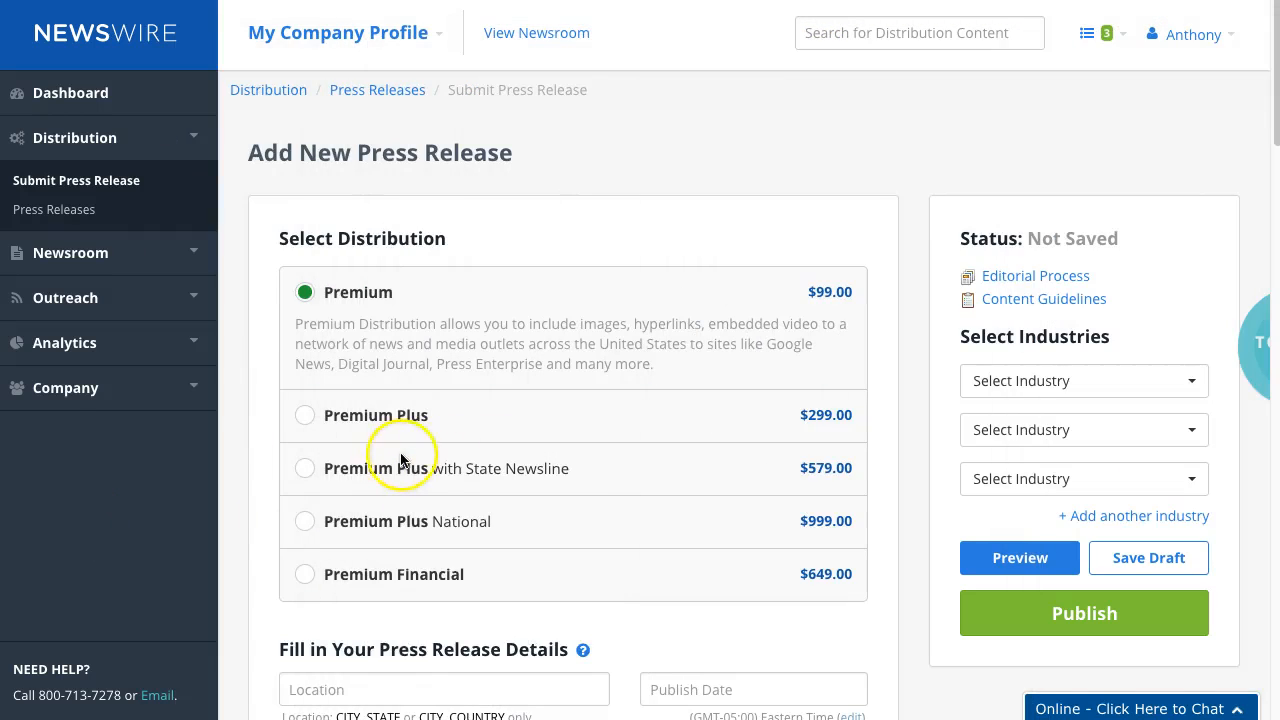
Enter the 'ContentWriters.com Announces Partnership With Press Release Distribution Platform' headline
scroll("down", 3)
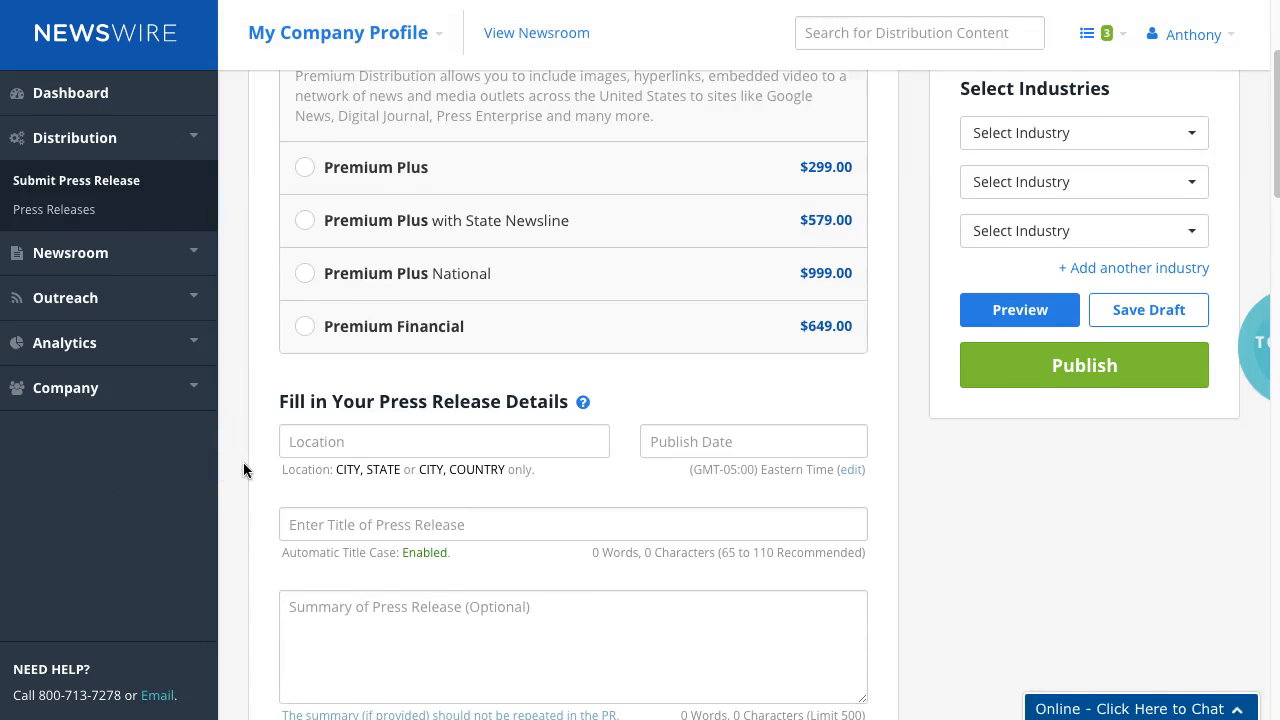
left_click(573, 524)
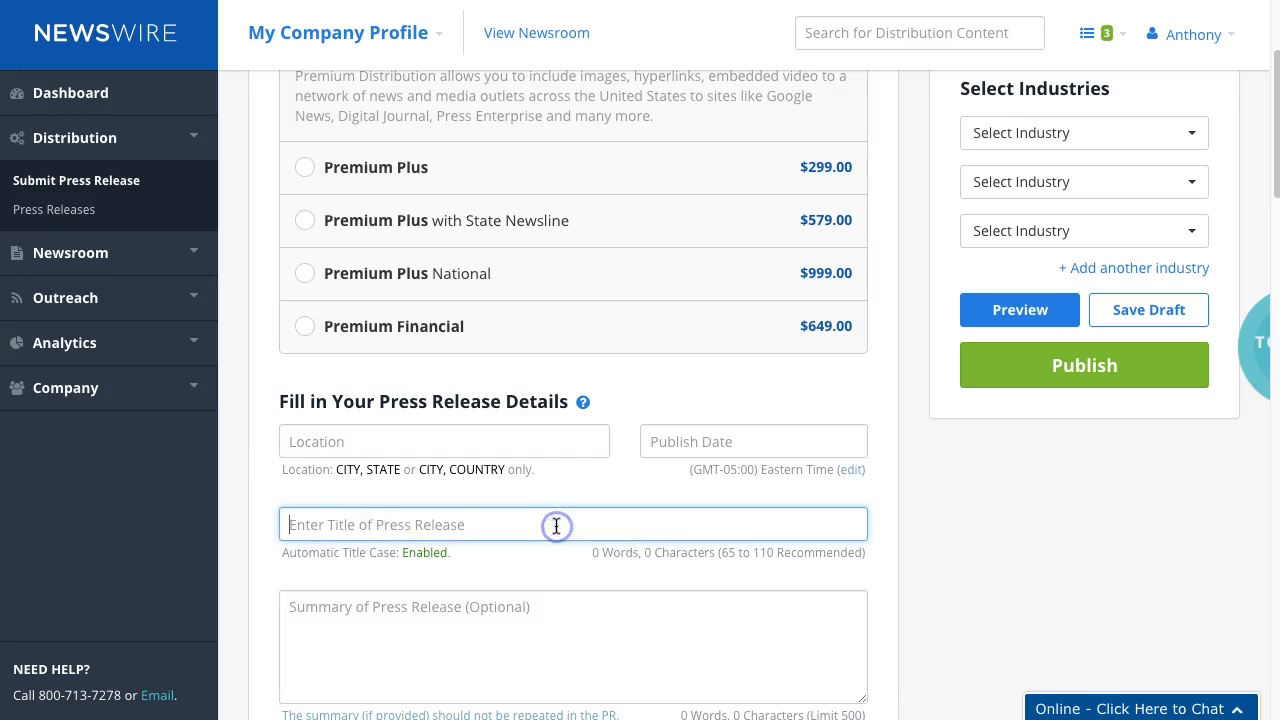
type("ContentWriters.com Announces Partnership With Press Release Distribution Platform N")
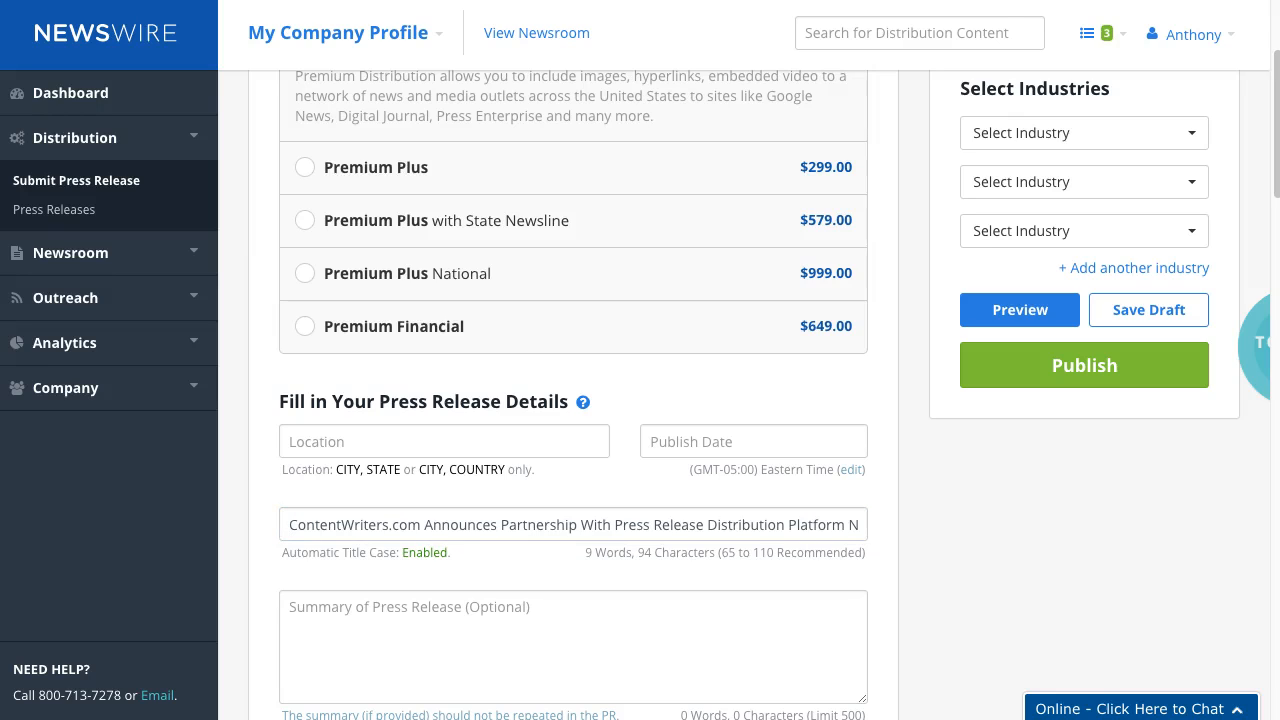
left_click(444, 441)
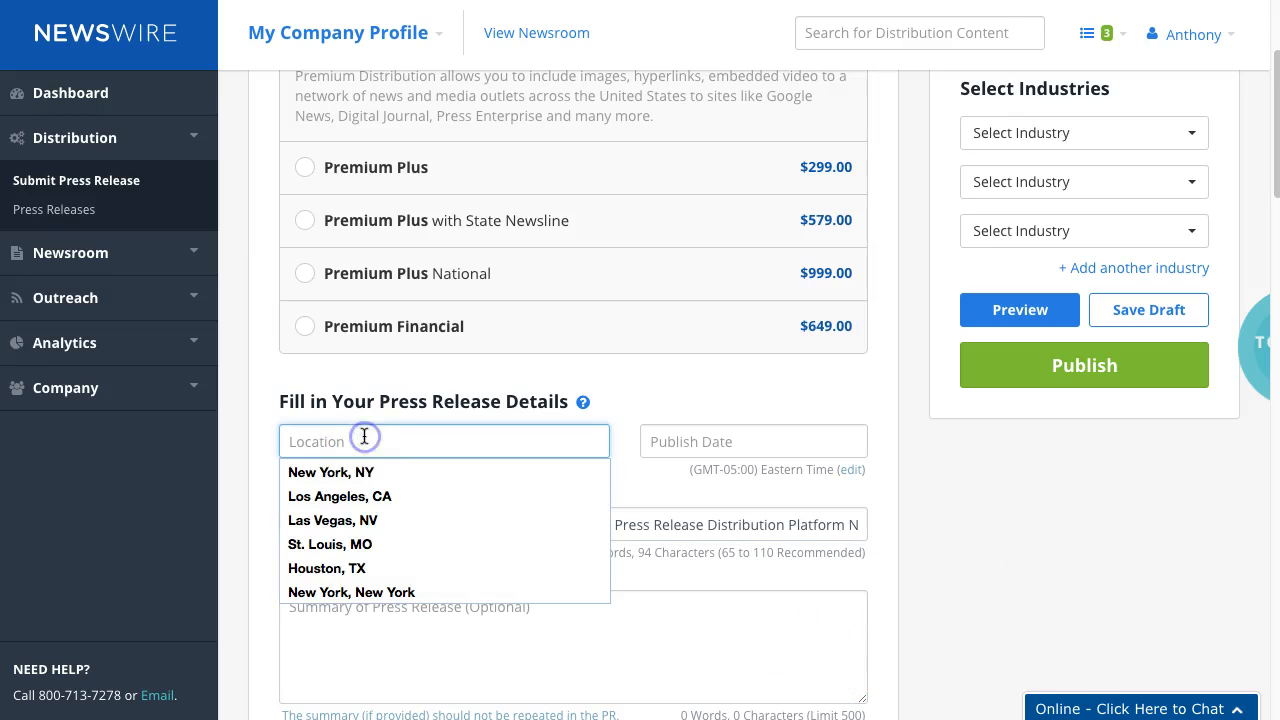
left_click(331, 472)
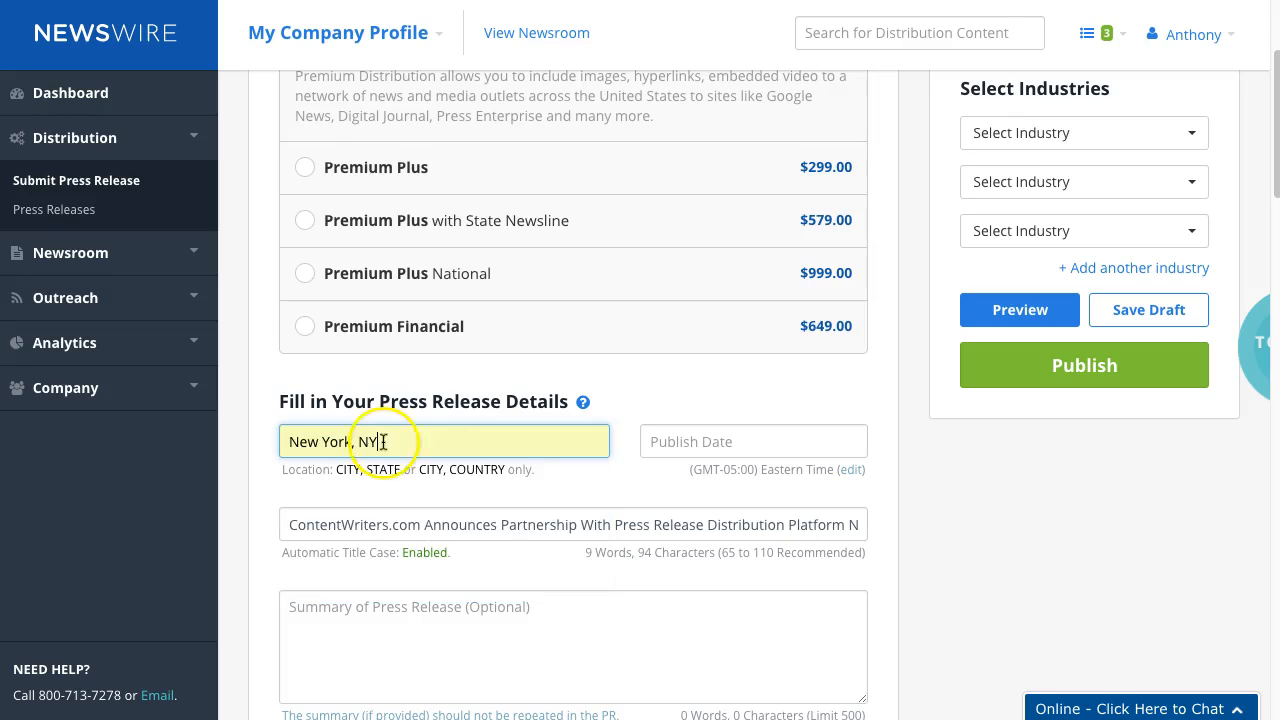
left_click(753, 441)
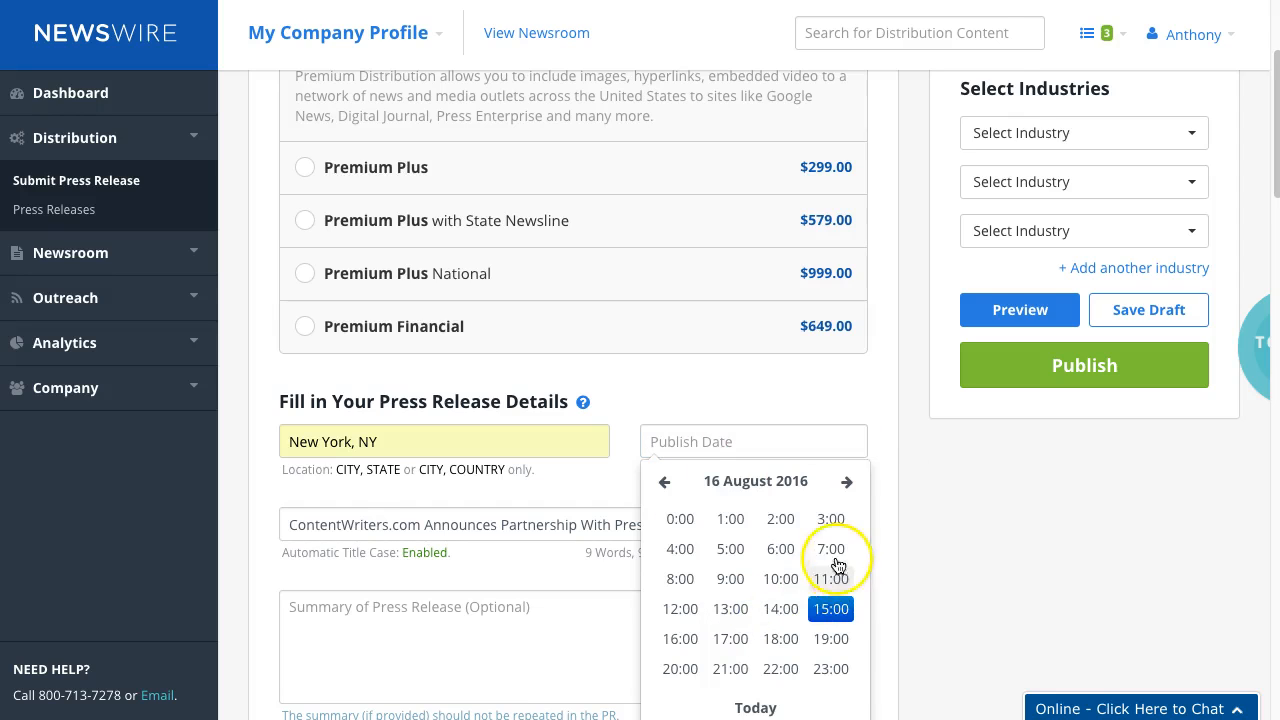
left_click(830, 548)
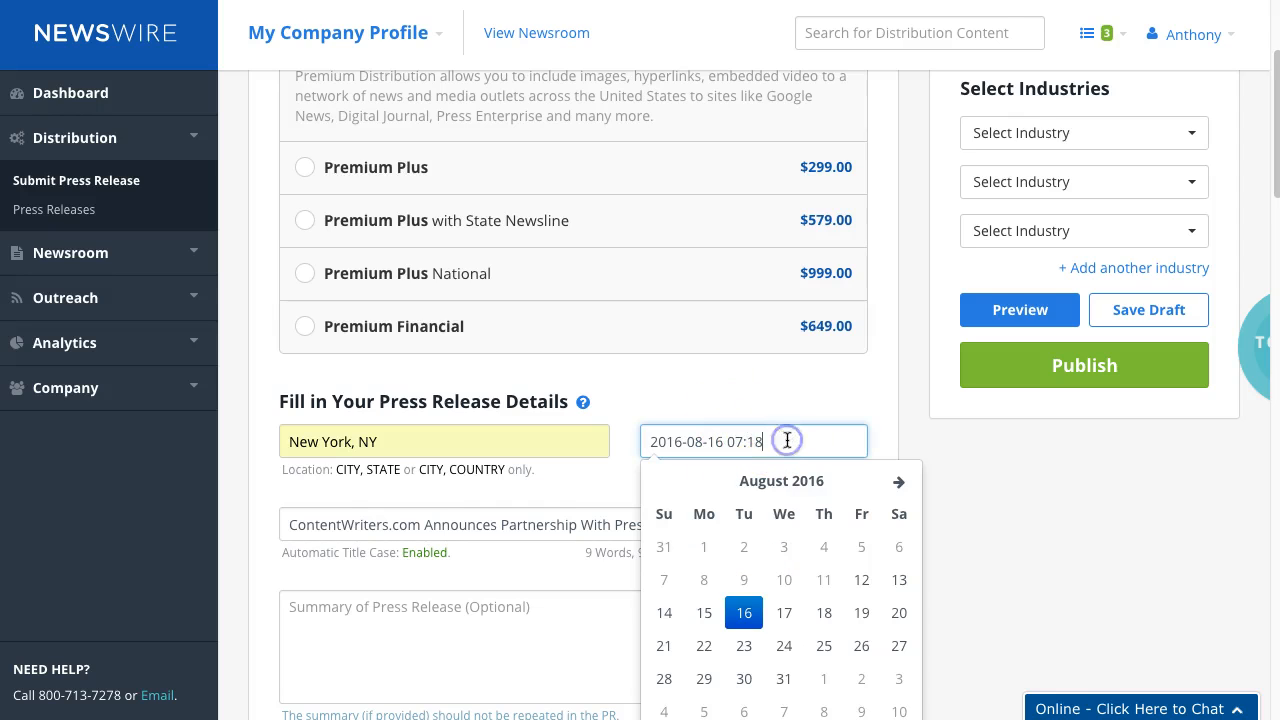
left_click(760, 441)
type("07")
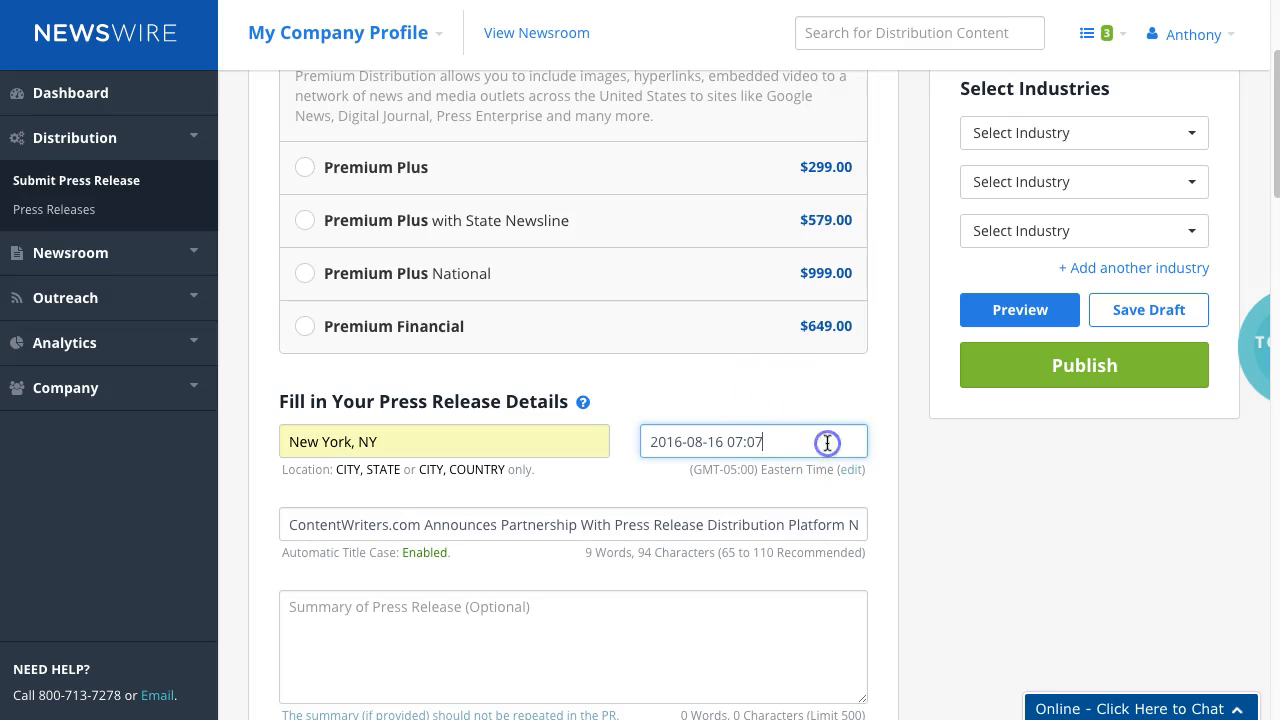
mouse_move(902, 500)
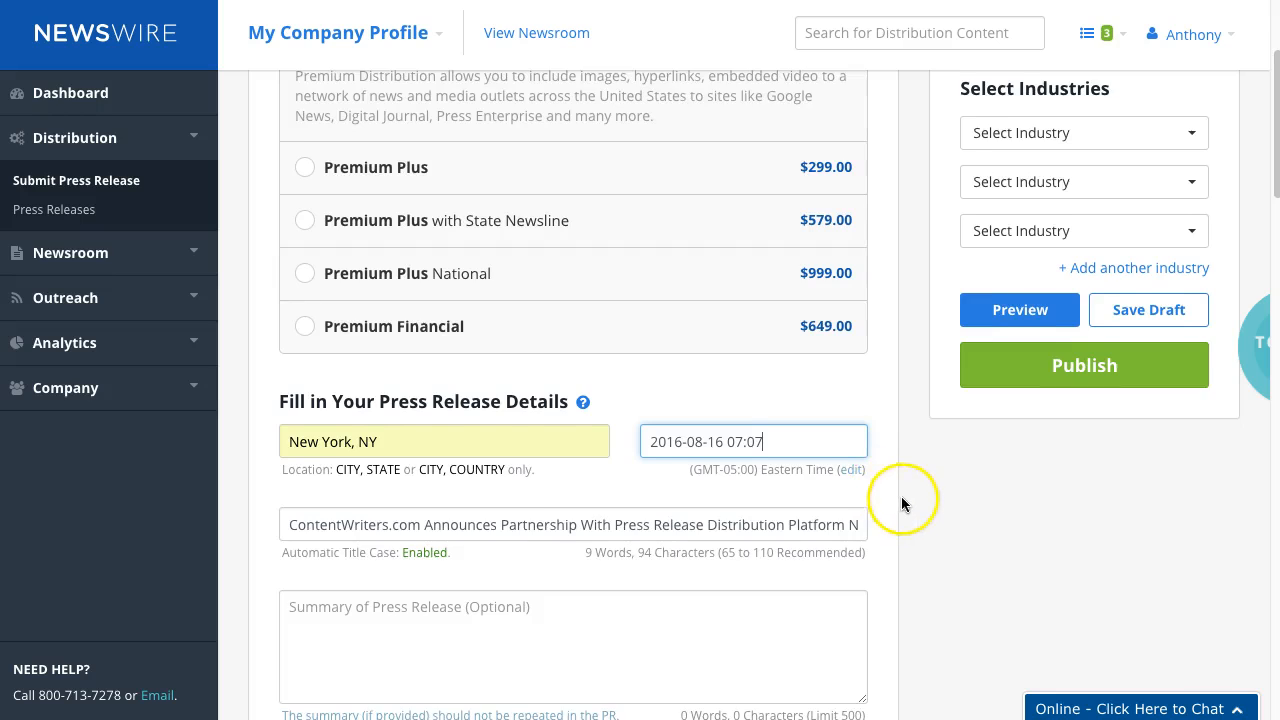
scroll("down", 3)
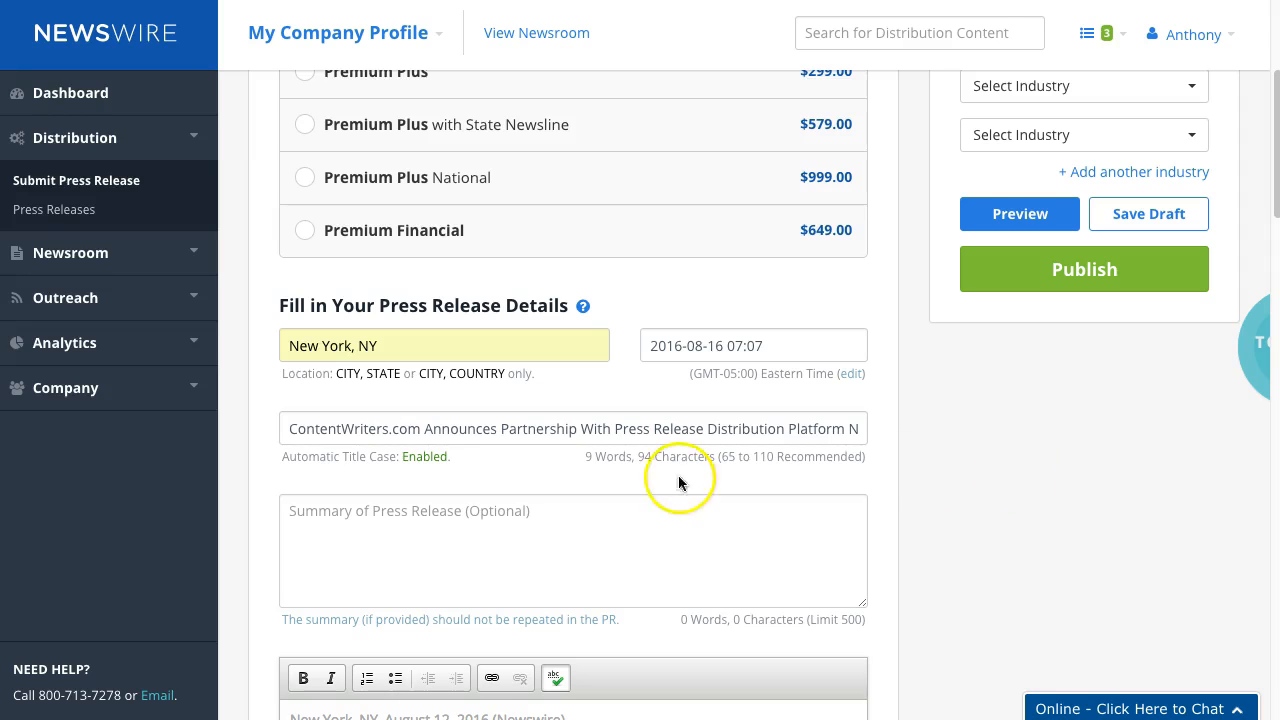
type("The Partnership Will Expand the Already Extensive Array of Services ContentWriters.com Provides Its Clients While Also Helping the Company Attract and Serve New Customers")
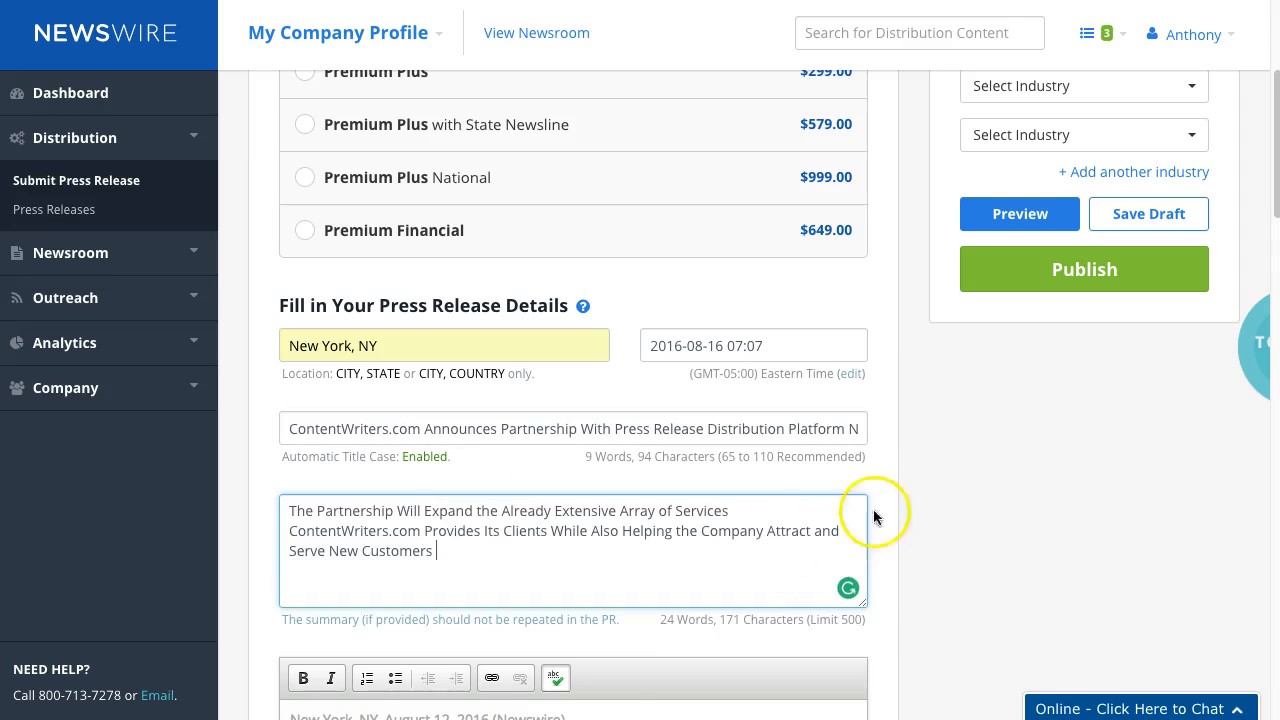
scroll("down", 3)
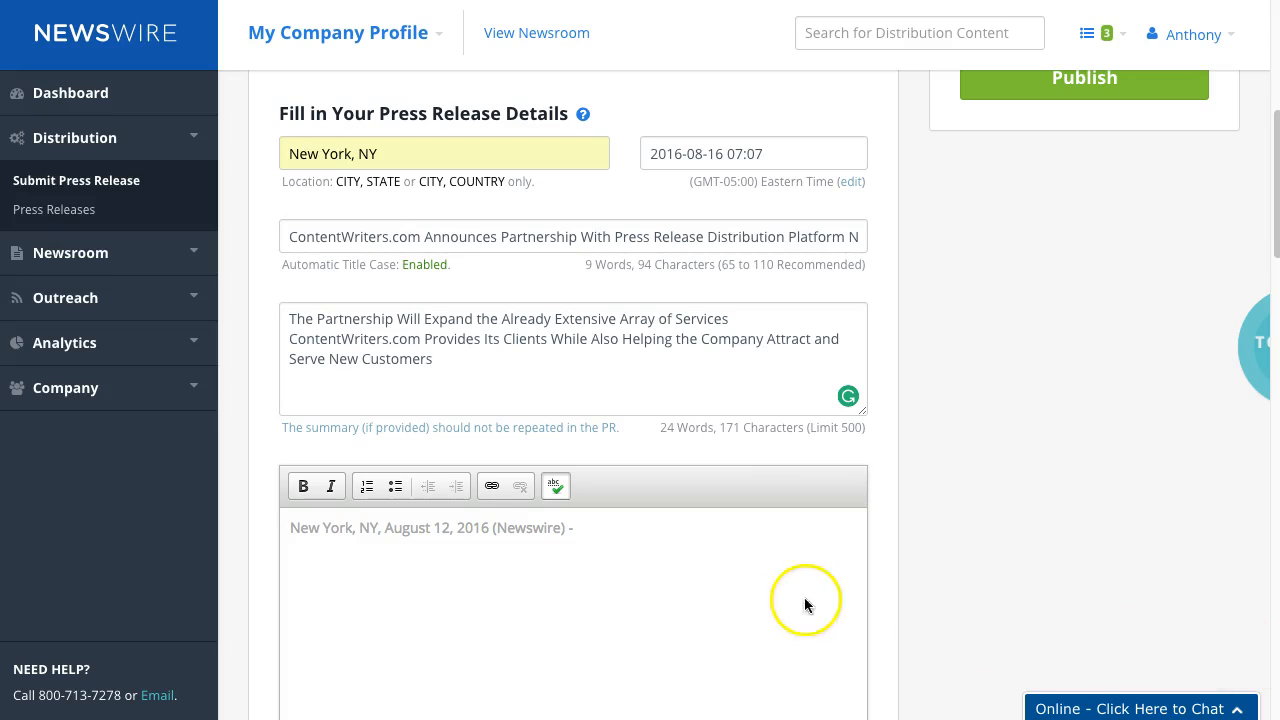
left_click(575, 528)
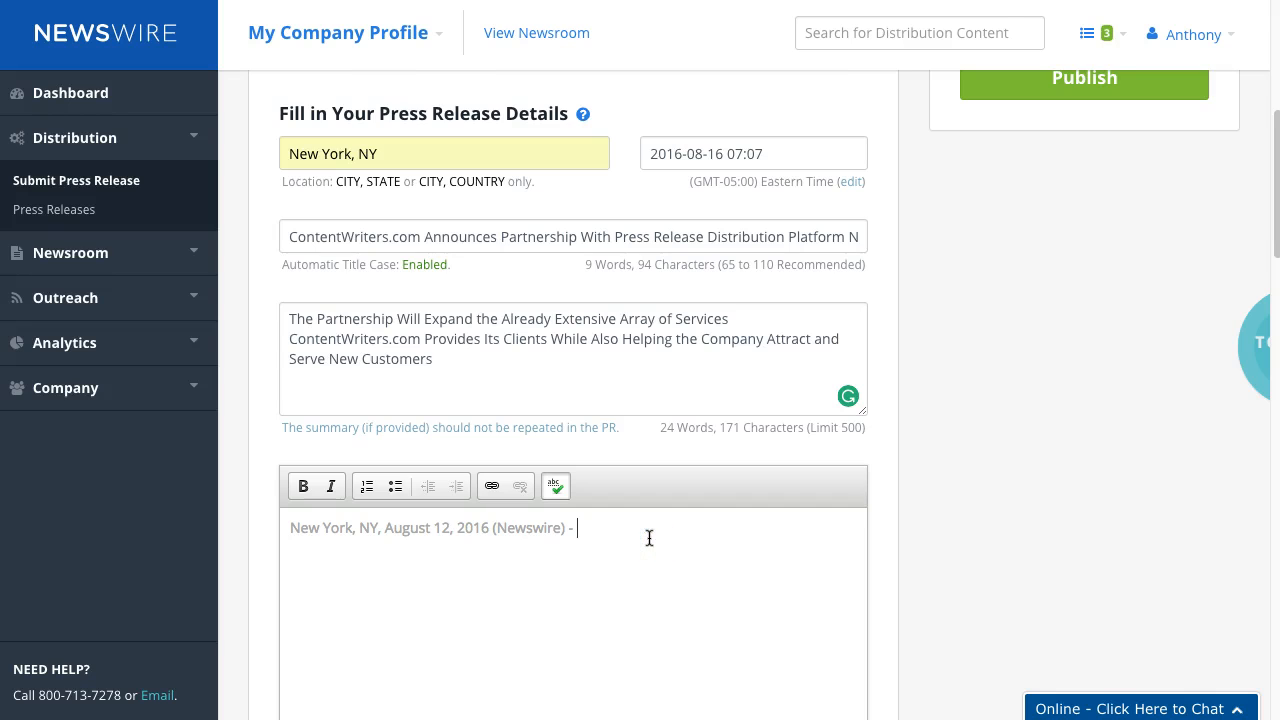
scroll("down", 3)
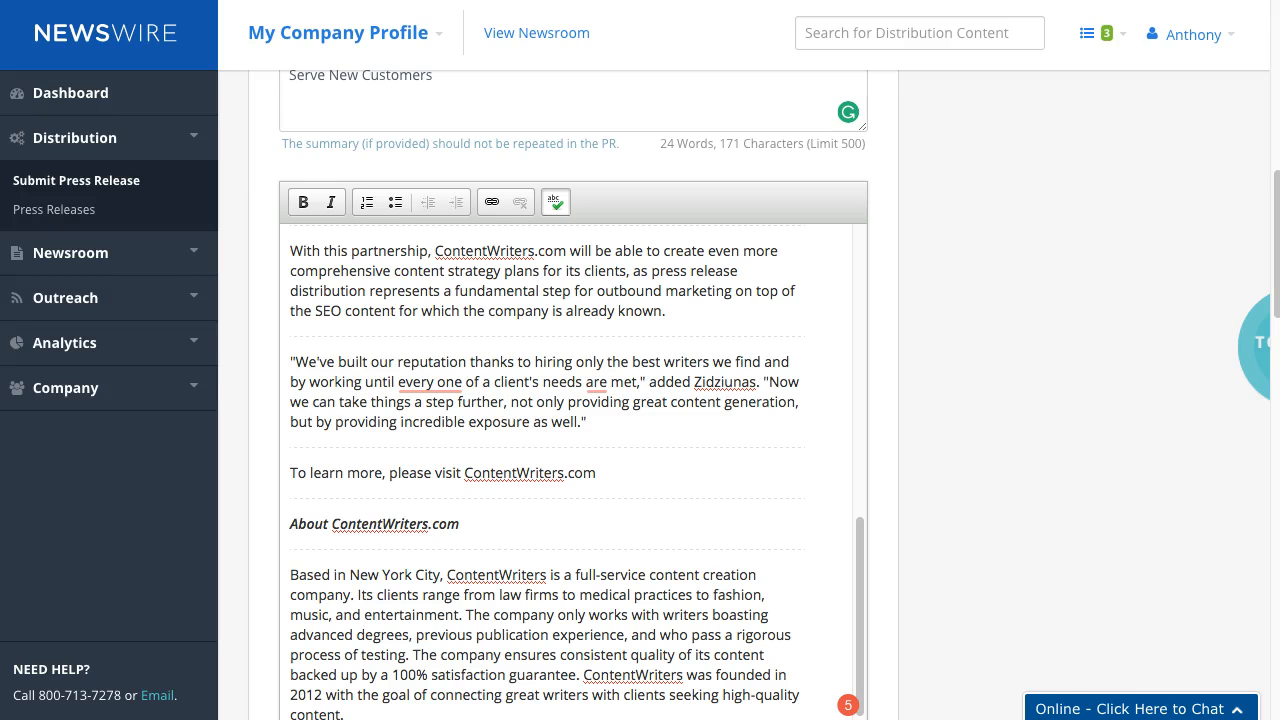
scroll("down", 3)
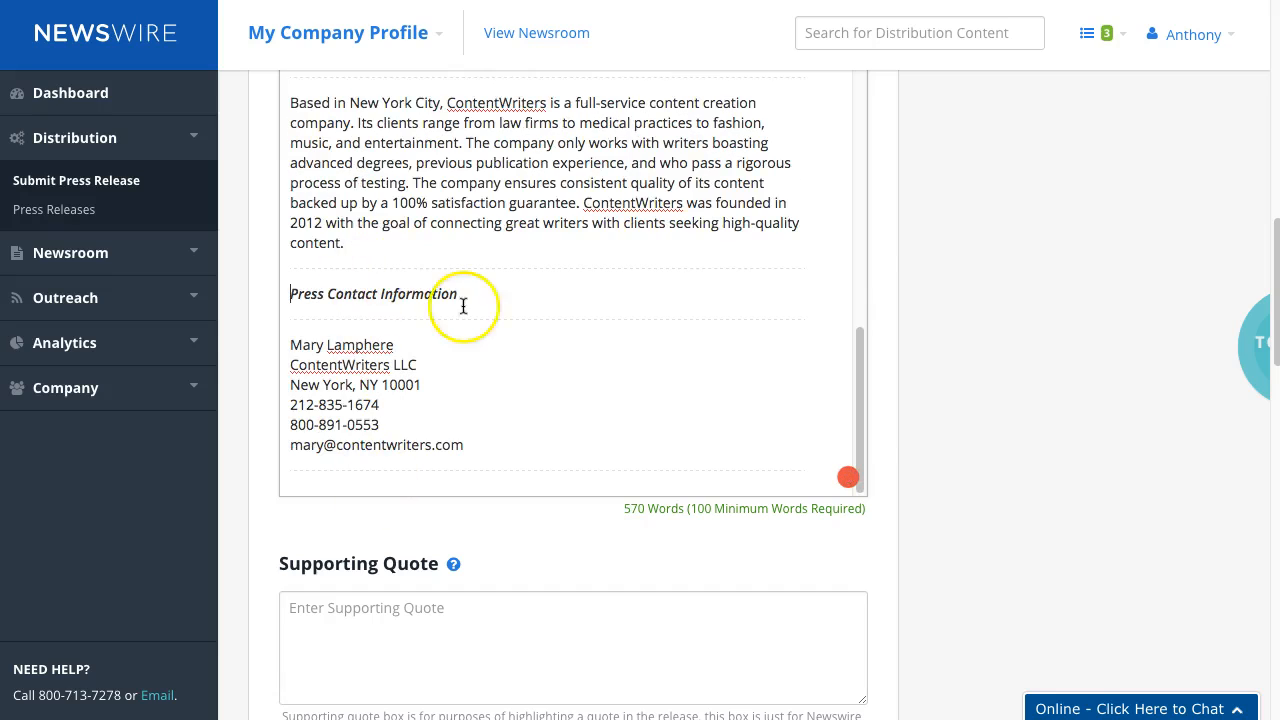
scroll("up", 3)
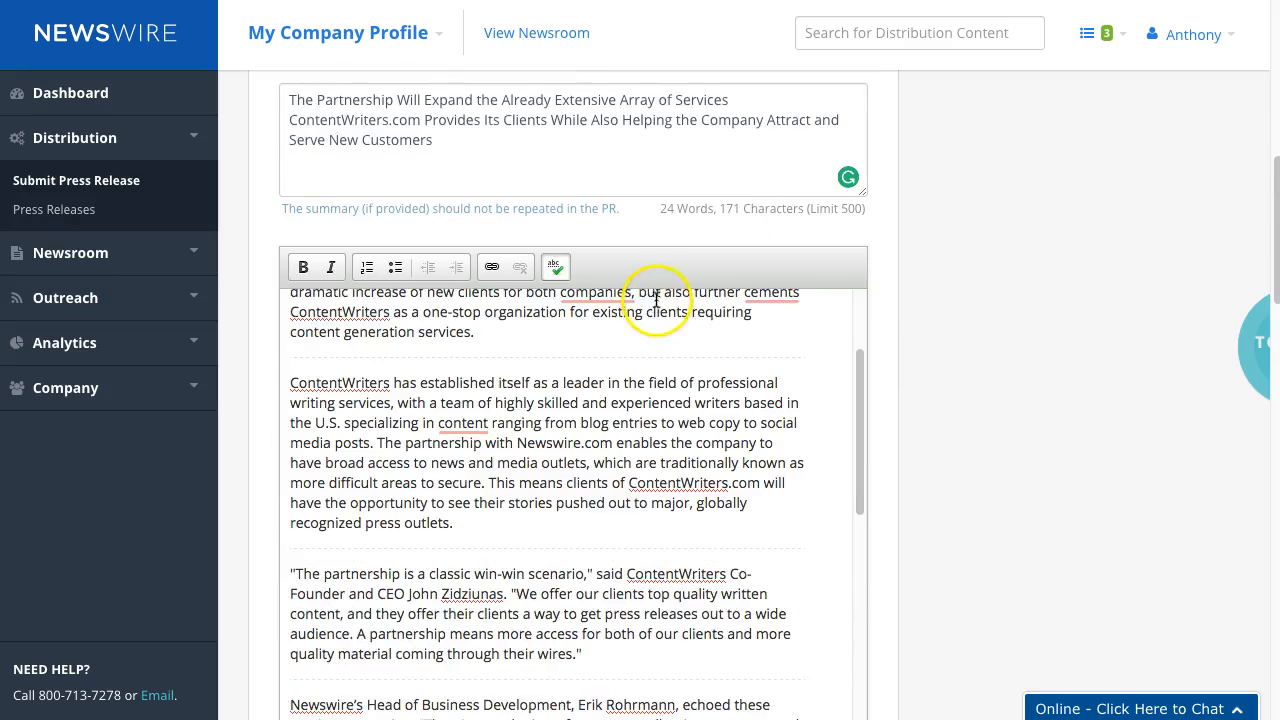
scroll("down", 3)
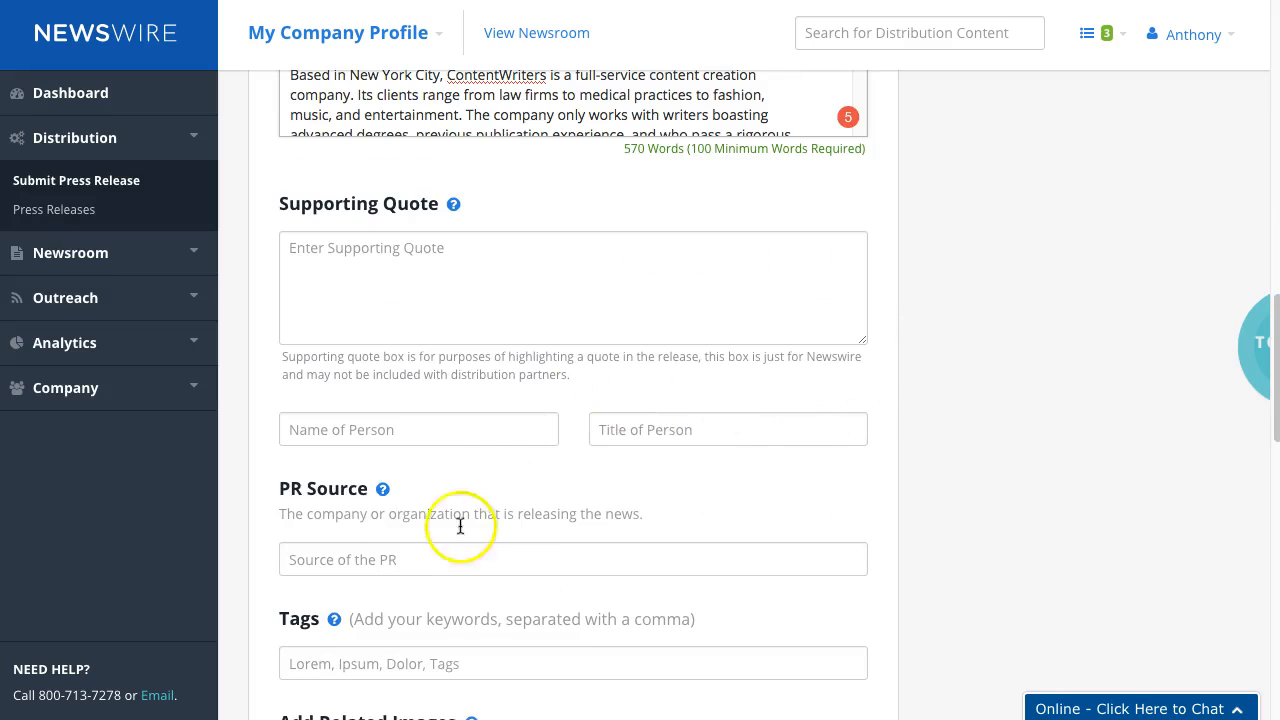
Set ContentWriters.com as the PR source
left_click(573, 559)
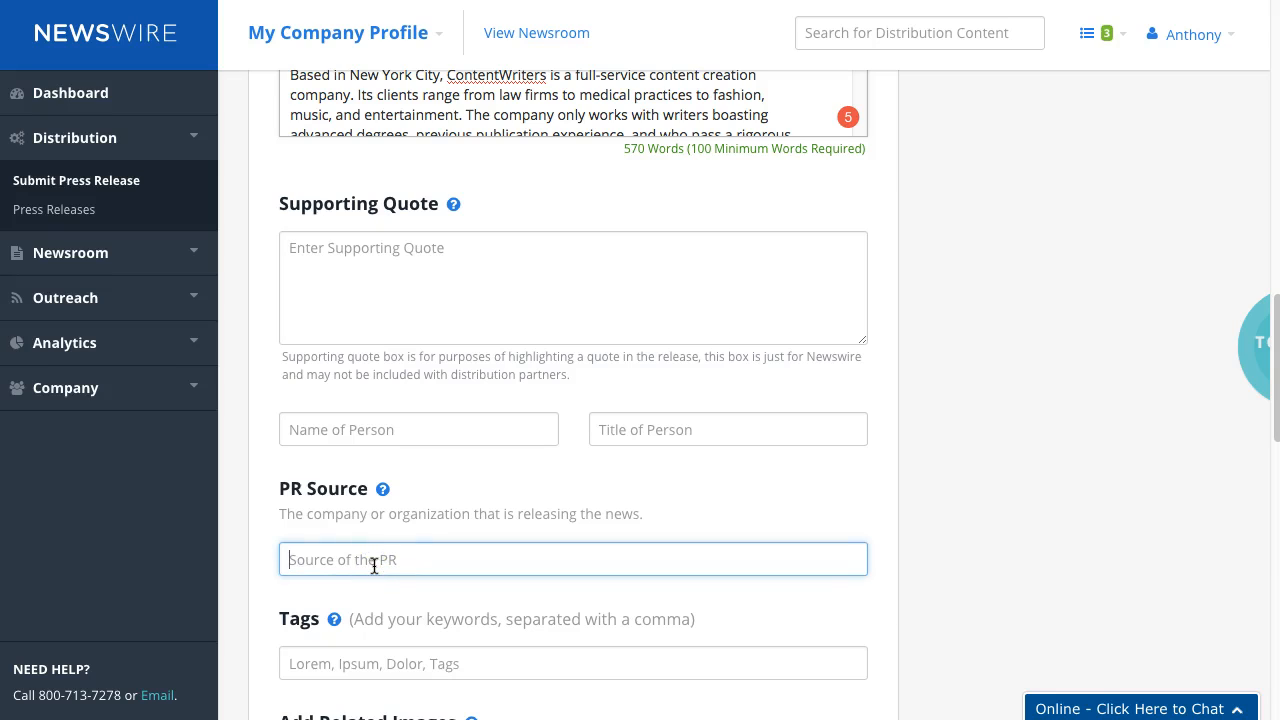
type("ContentWriter")
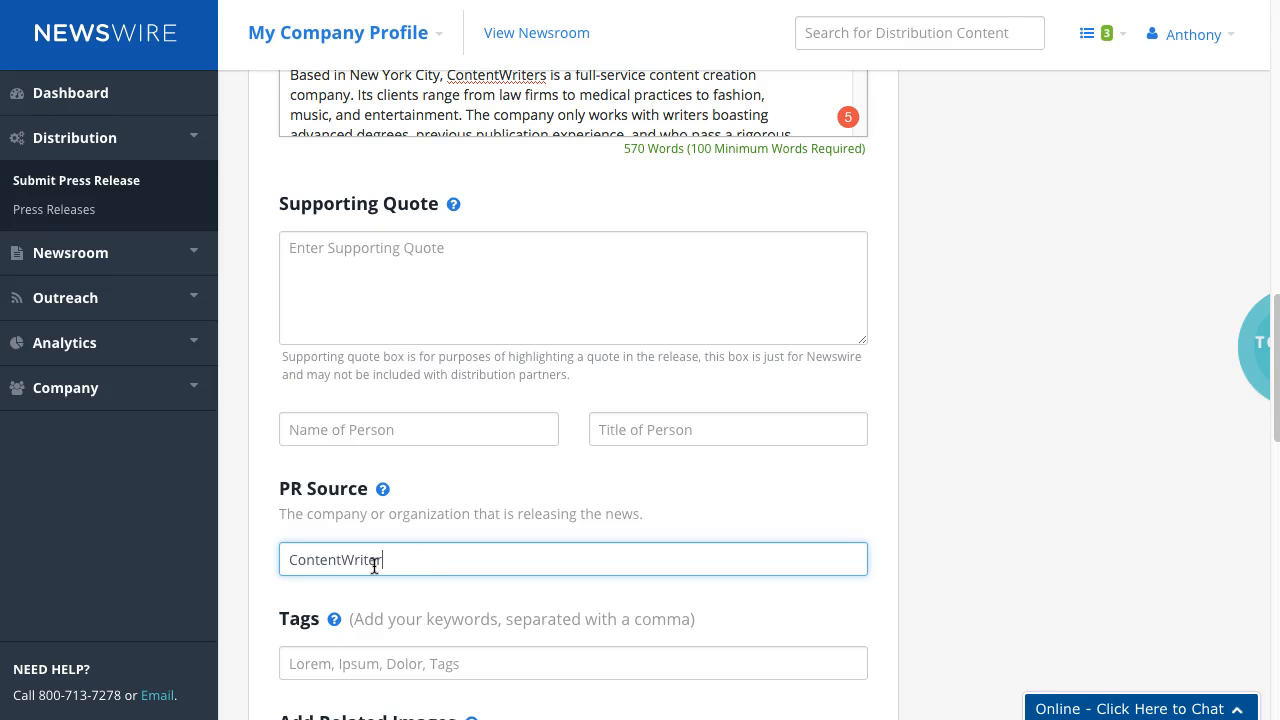
type("s.com")
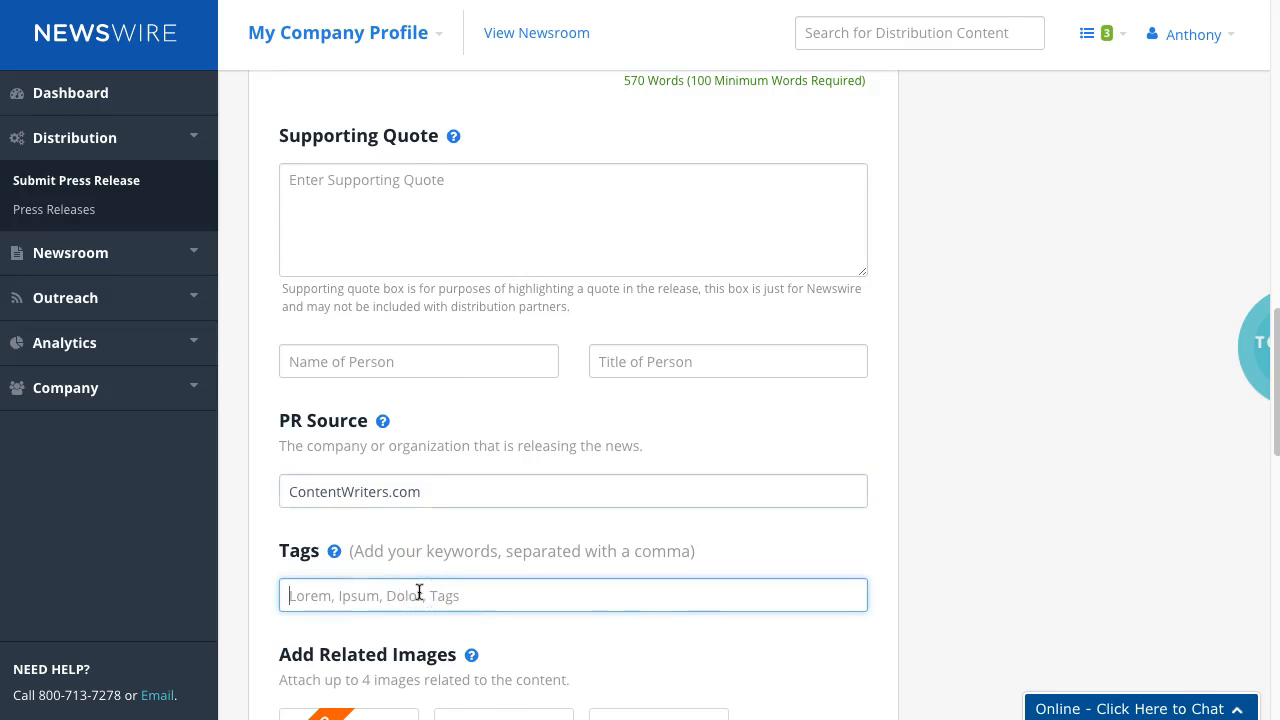
Tag the release with content, newswire, contentwriters, press releases and PR
type("coy")
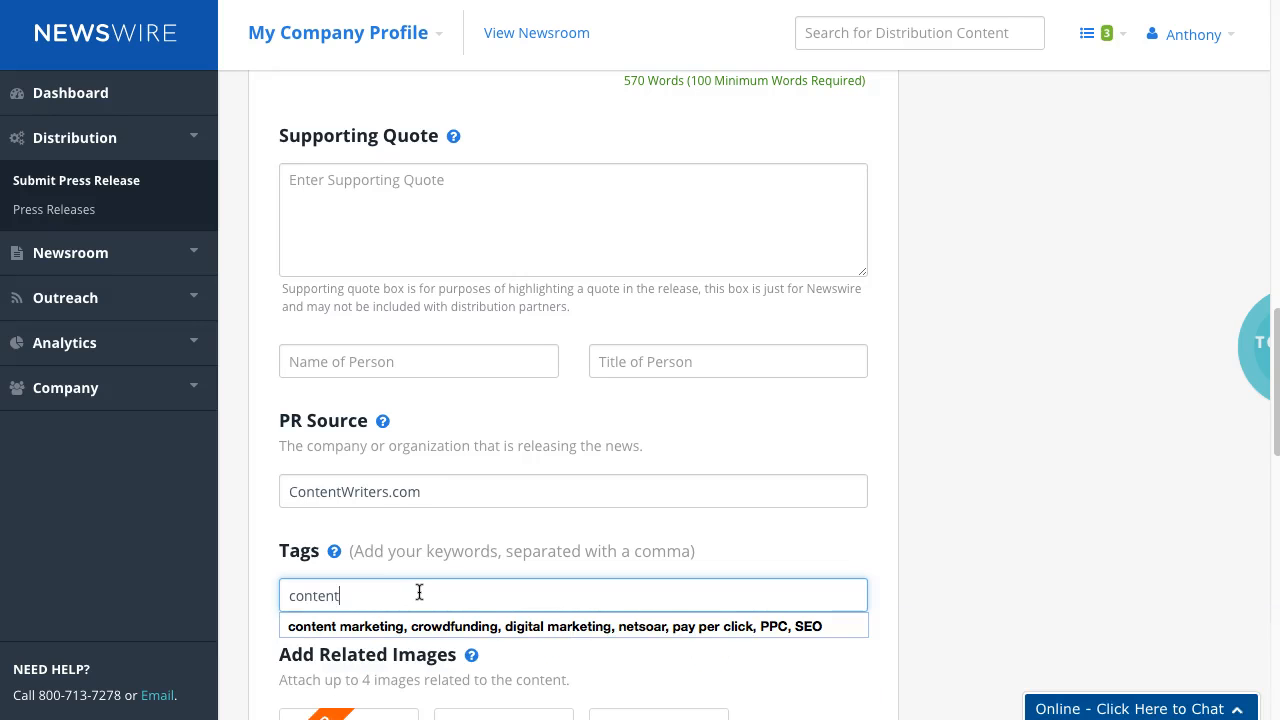
type(",")
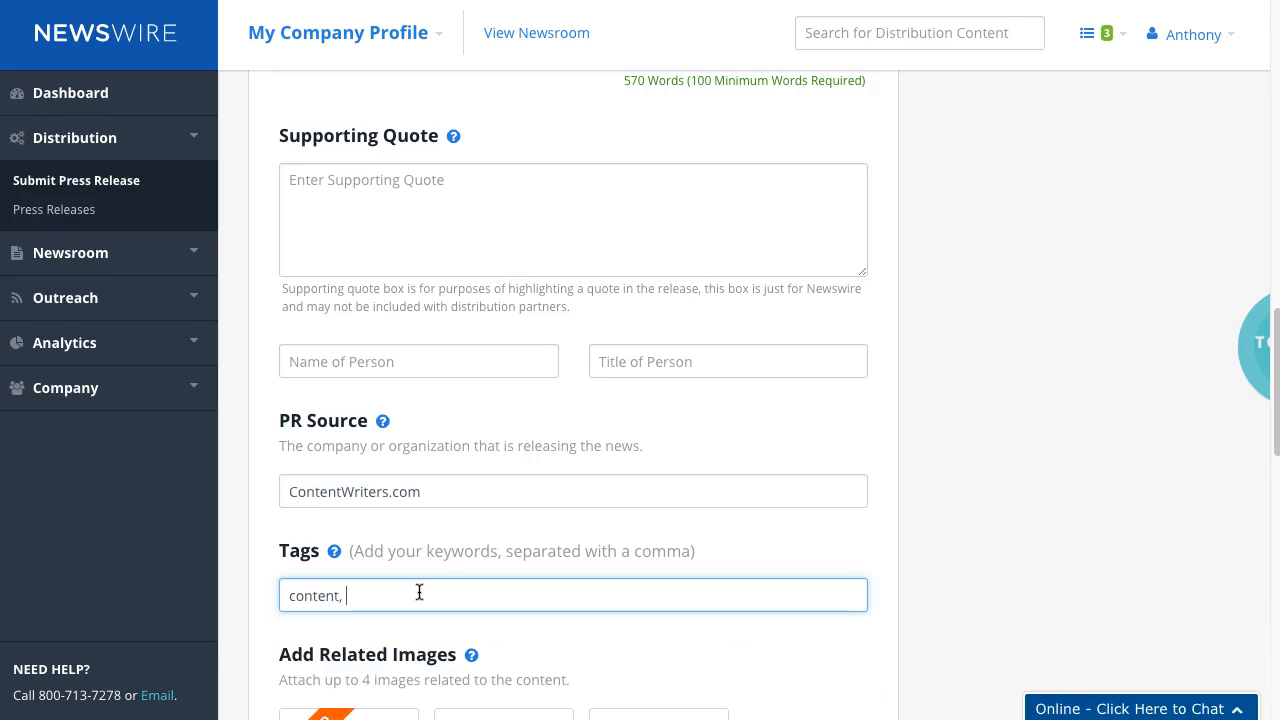
type("newswire,contentwriters,press")
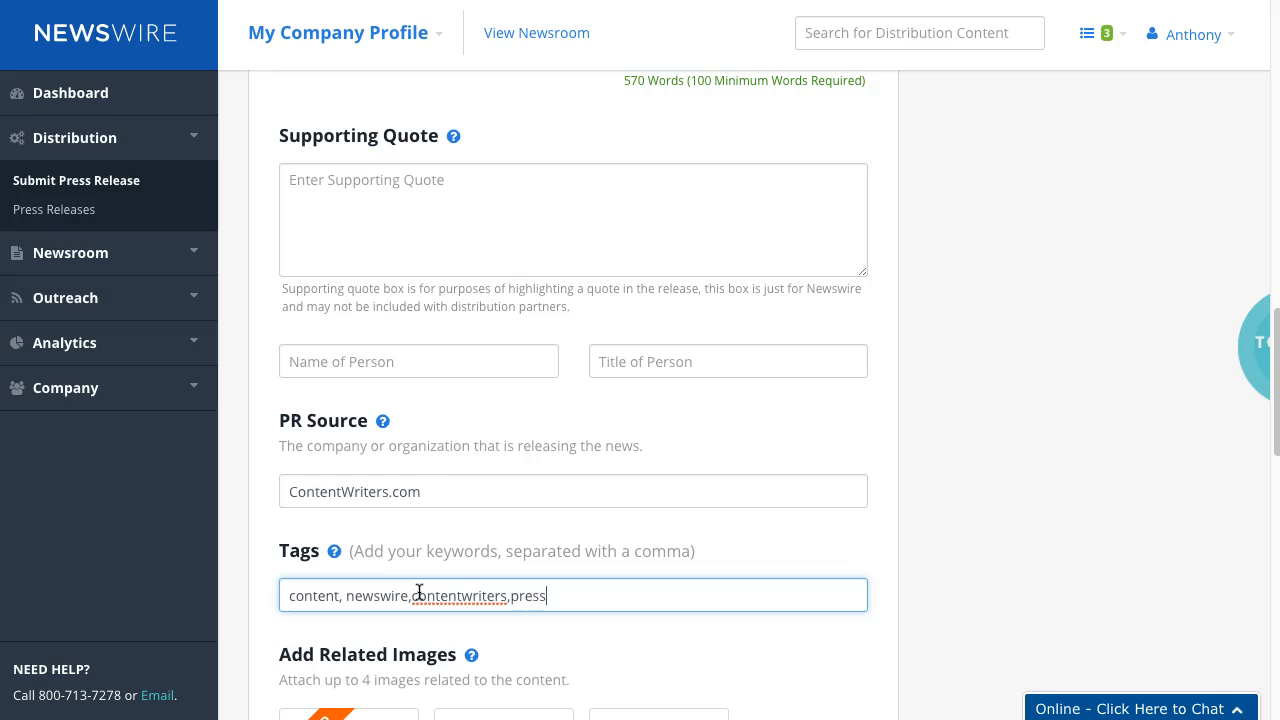
type("releases, PR")
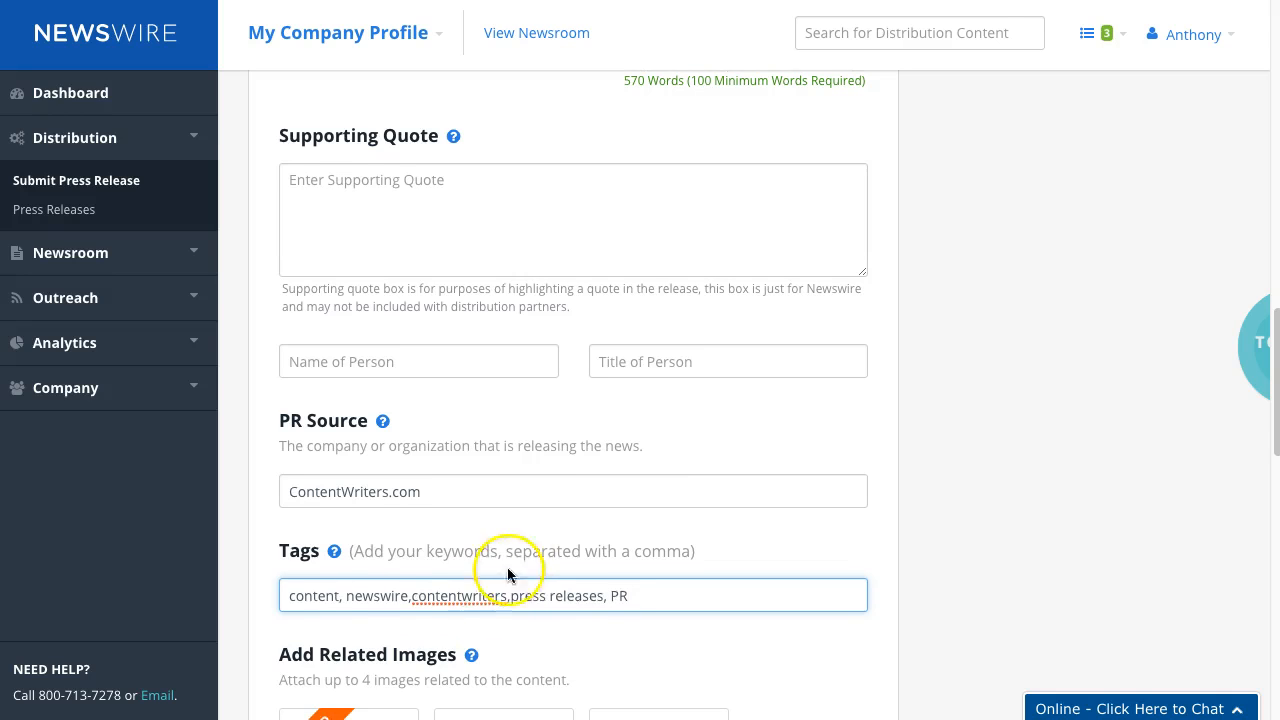
scroll("down", 3)
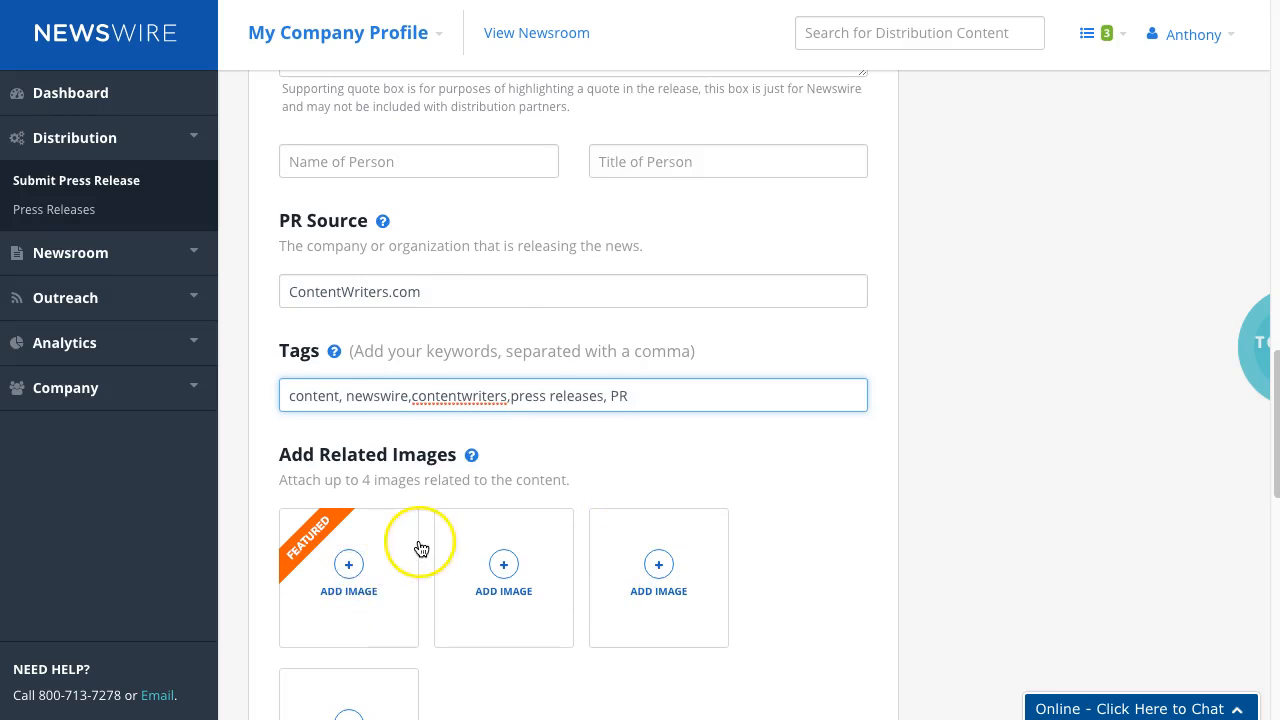
scroll("down", 3)
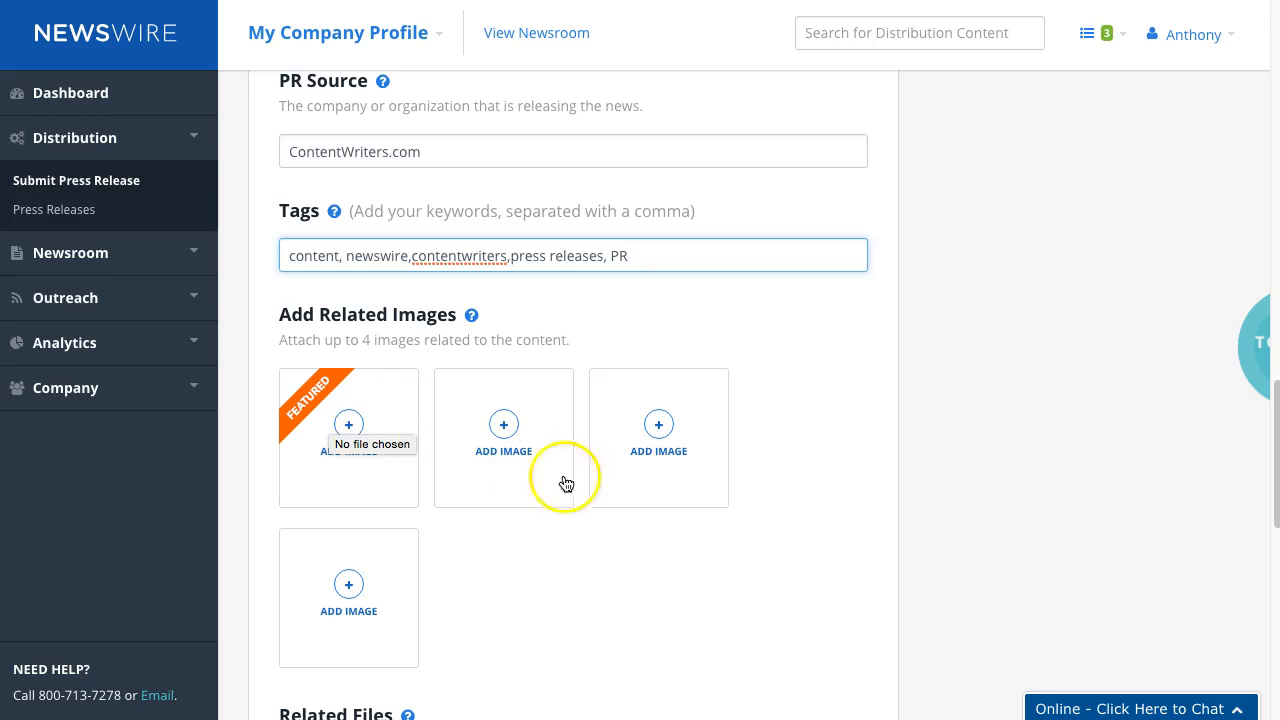
mouse_move(712, 460)
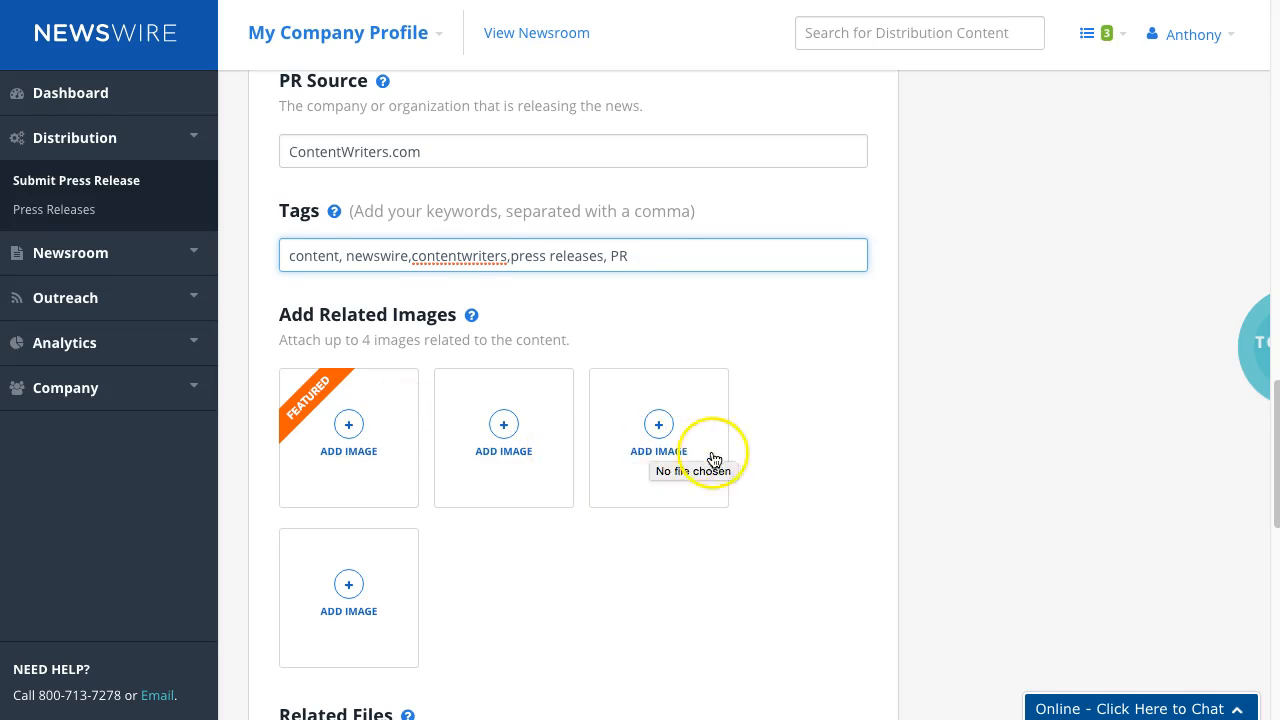
scroll("down", 3)
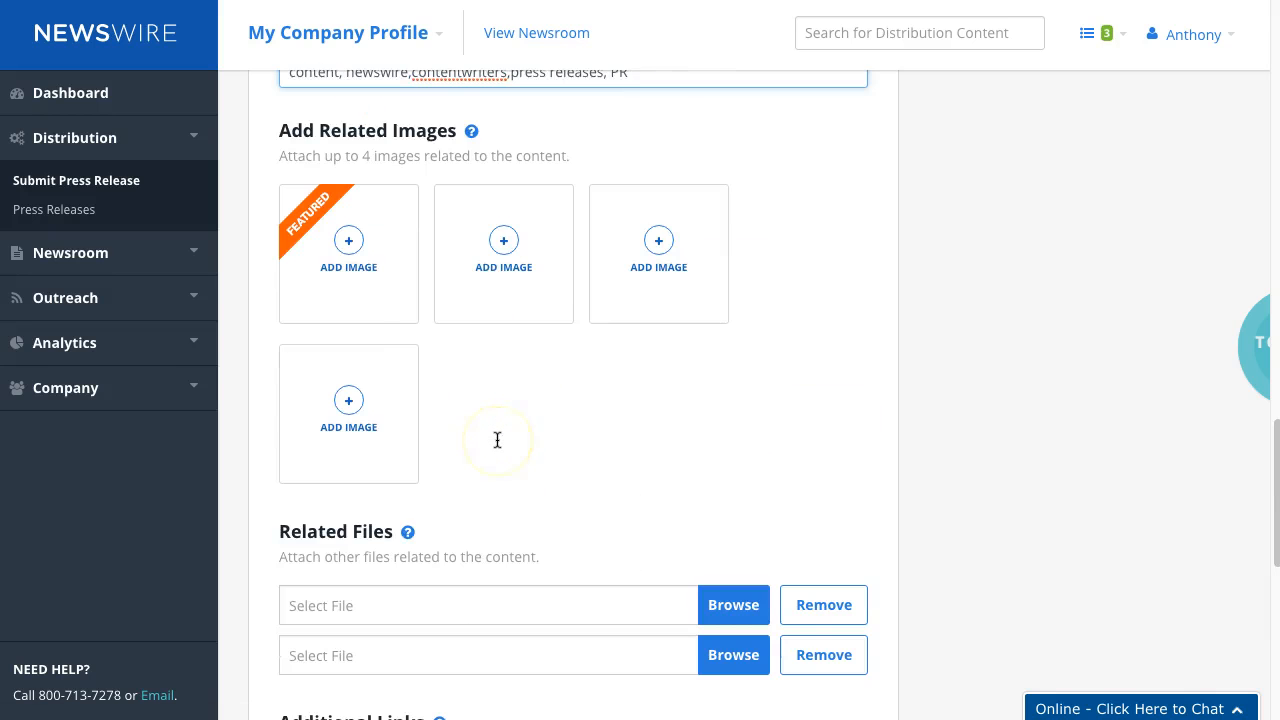
scroll("down", 3)
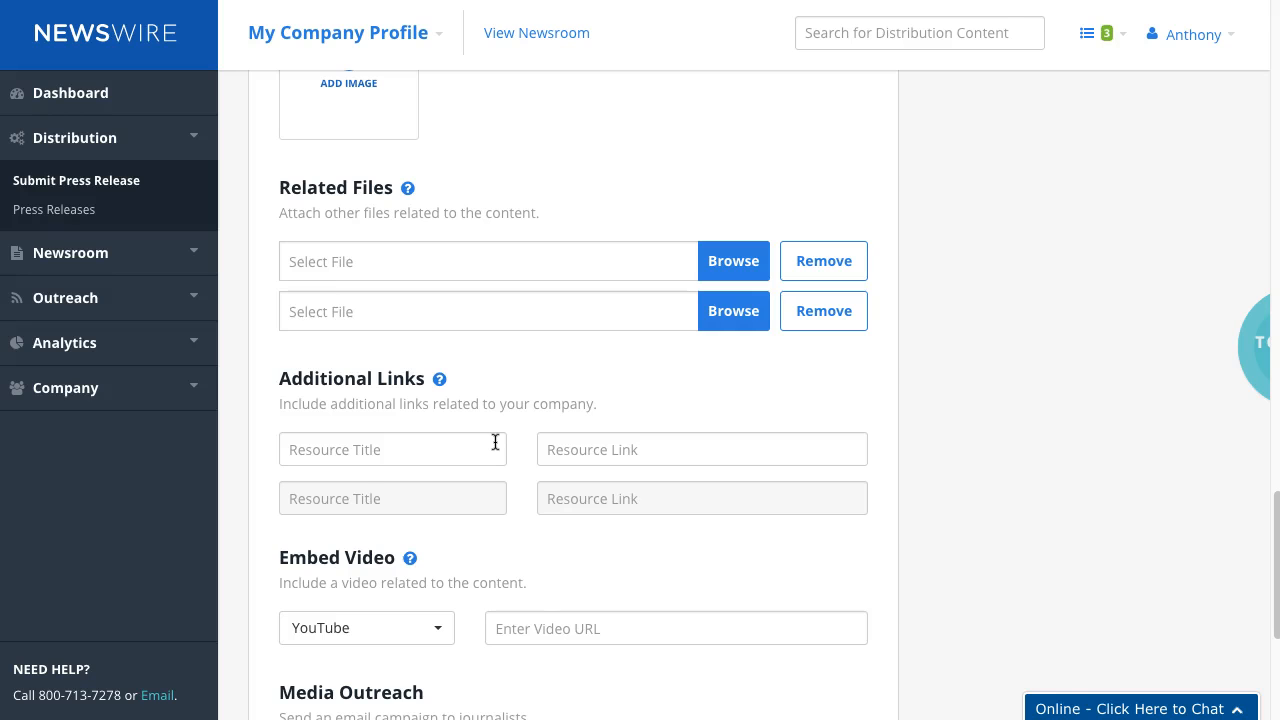
mouse_move(668, 61)
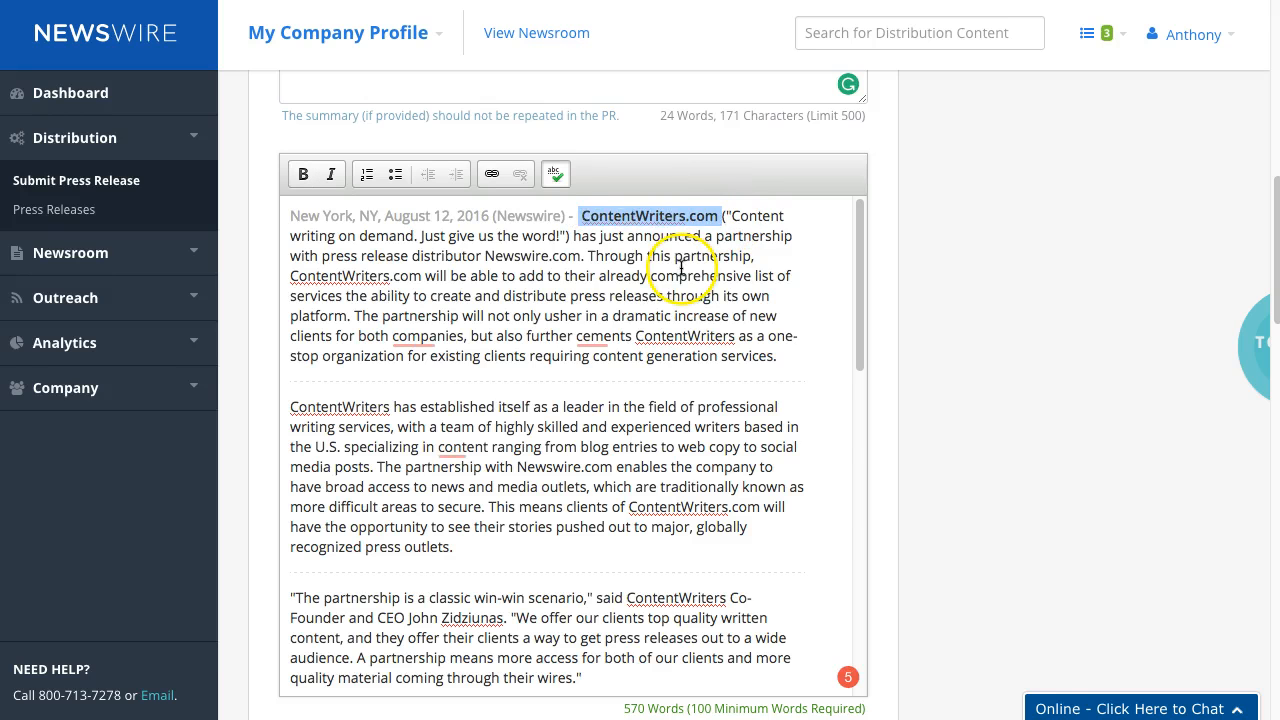
Hyperlink the opening ContentWriters.com mention in the body to ContentWriters.com
left_click(492, 173)
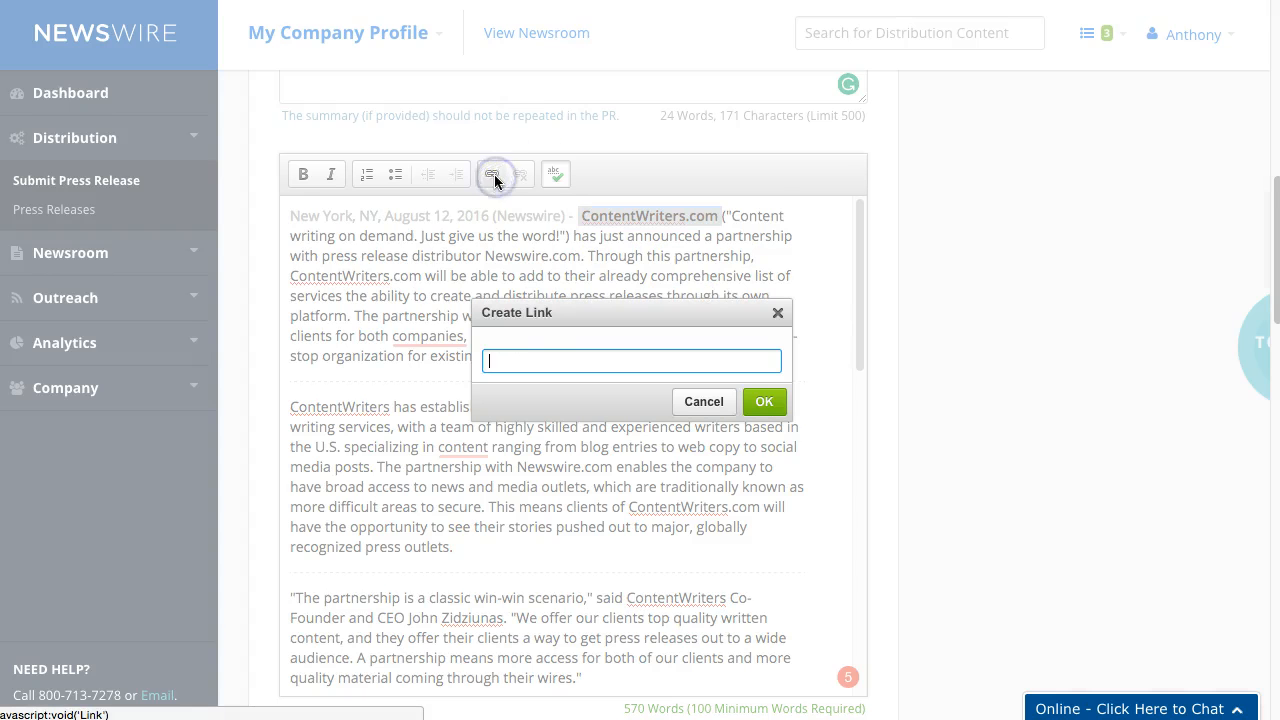
type("ContentWriters.com")
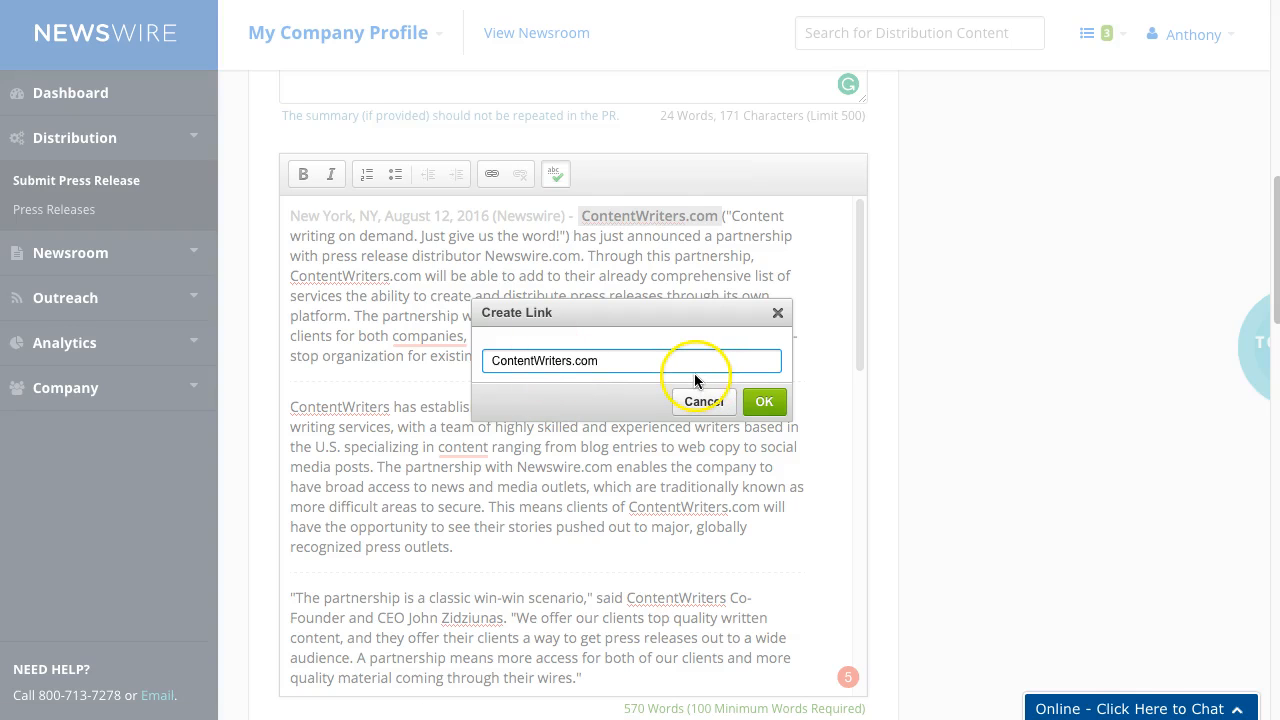
left_click(763, 401)
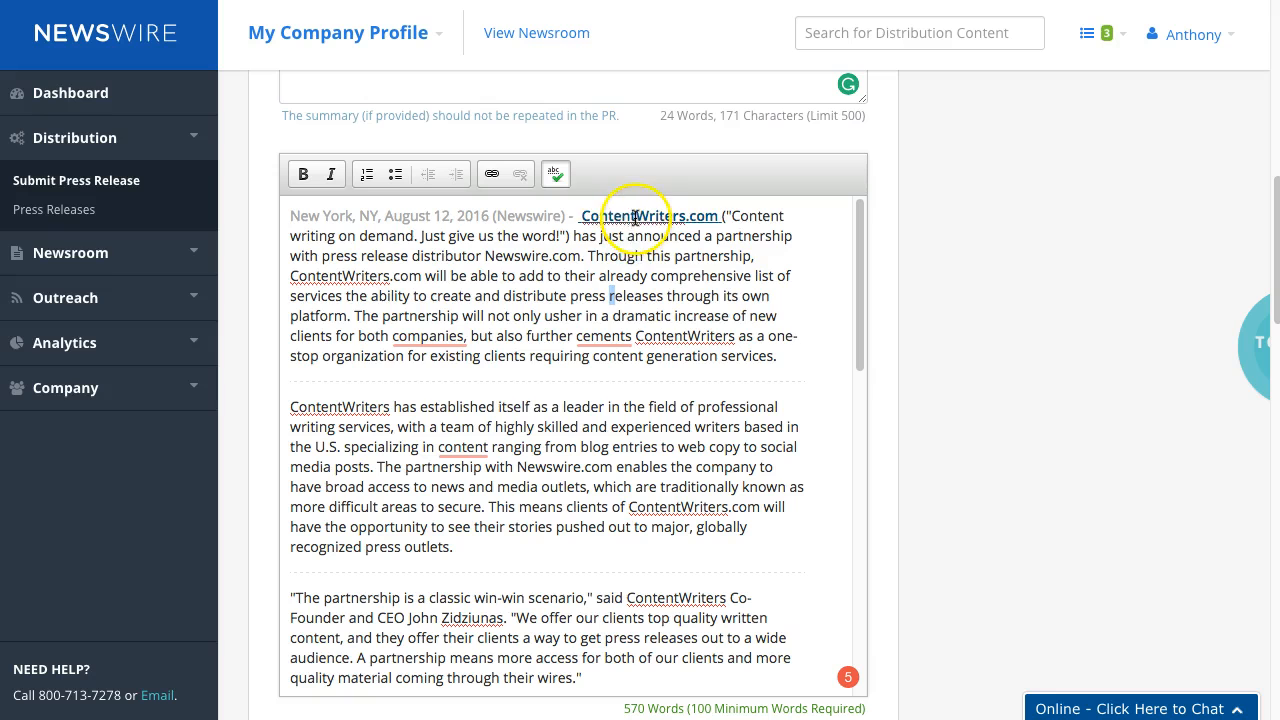
scroll("down", 3)
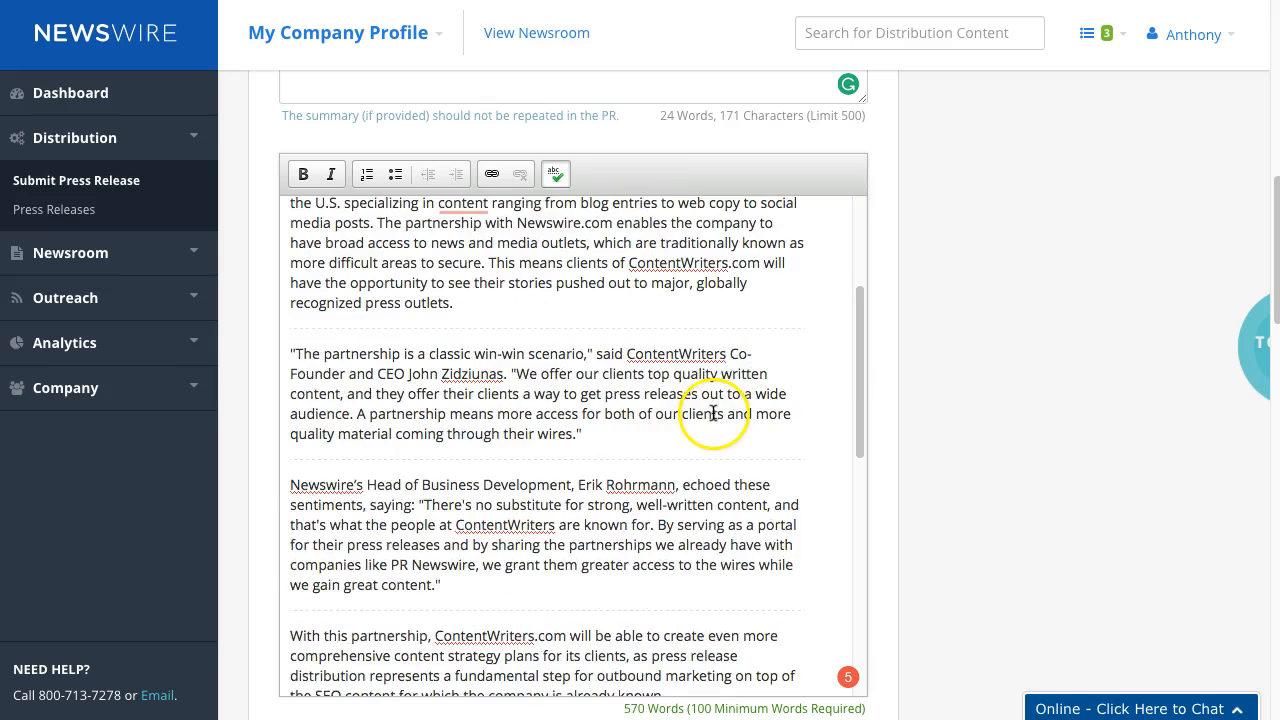
scroll("down", 3)
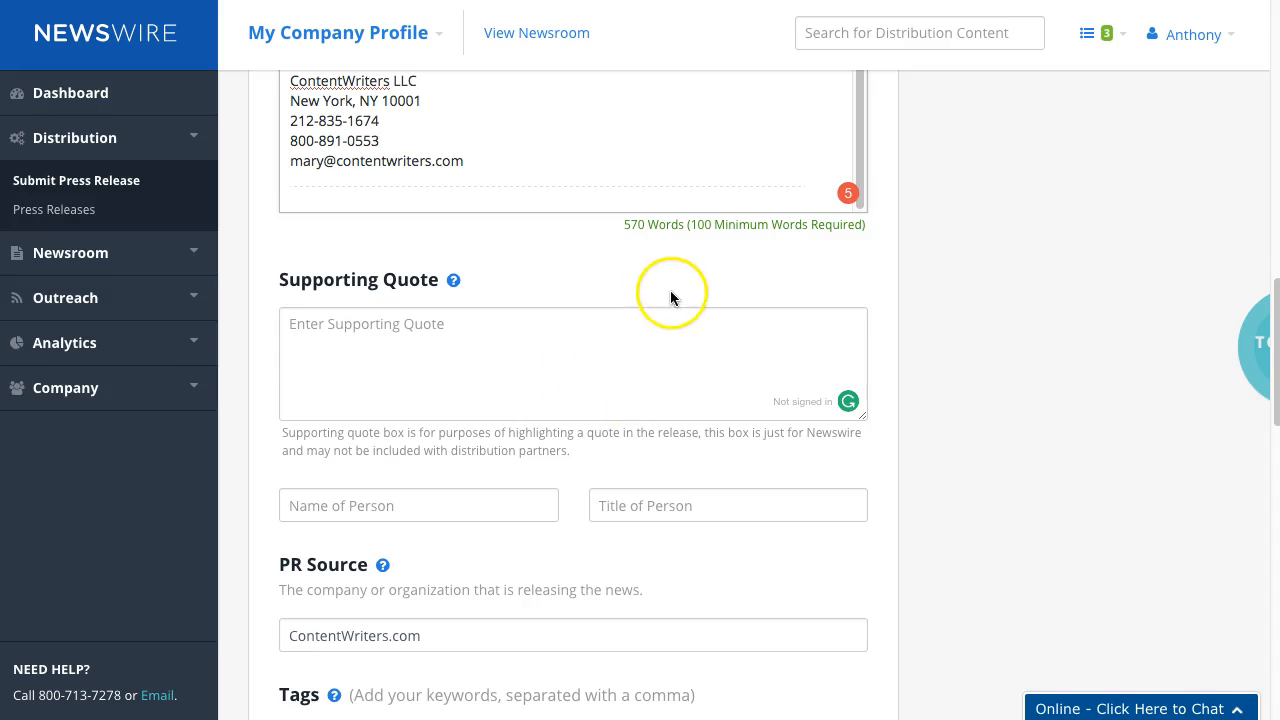
Add the 'classic win-win scenario' quote, credited to John Zidziunas, ContentWriters Co-Founder and CEO
scroll("down", 3)
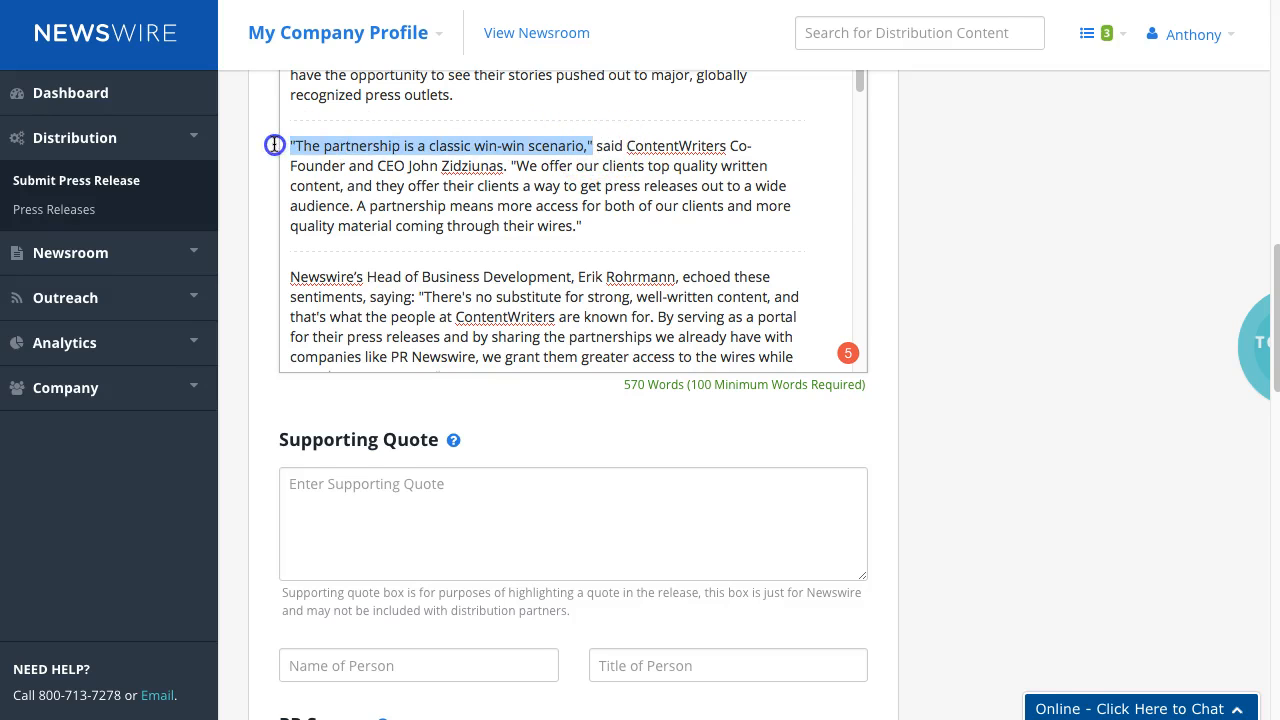
left_click(573, 524)
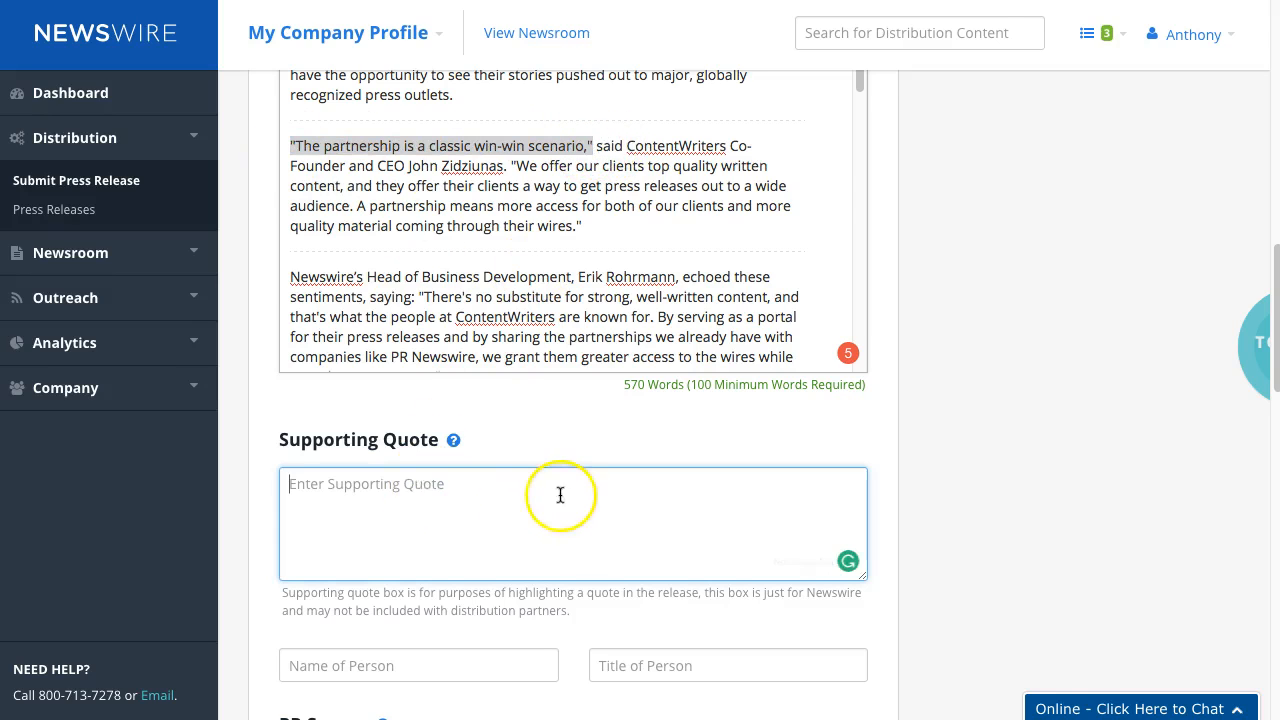
type("\"The partnership is a classic win-win scenario\"")
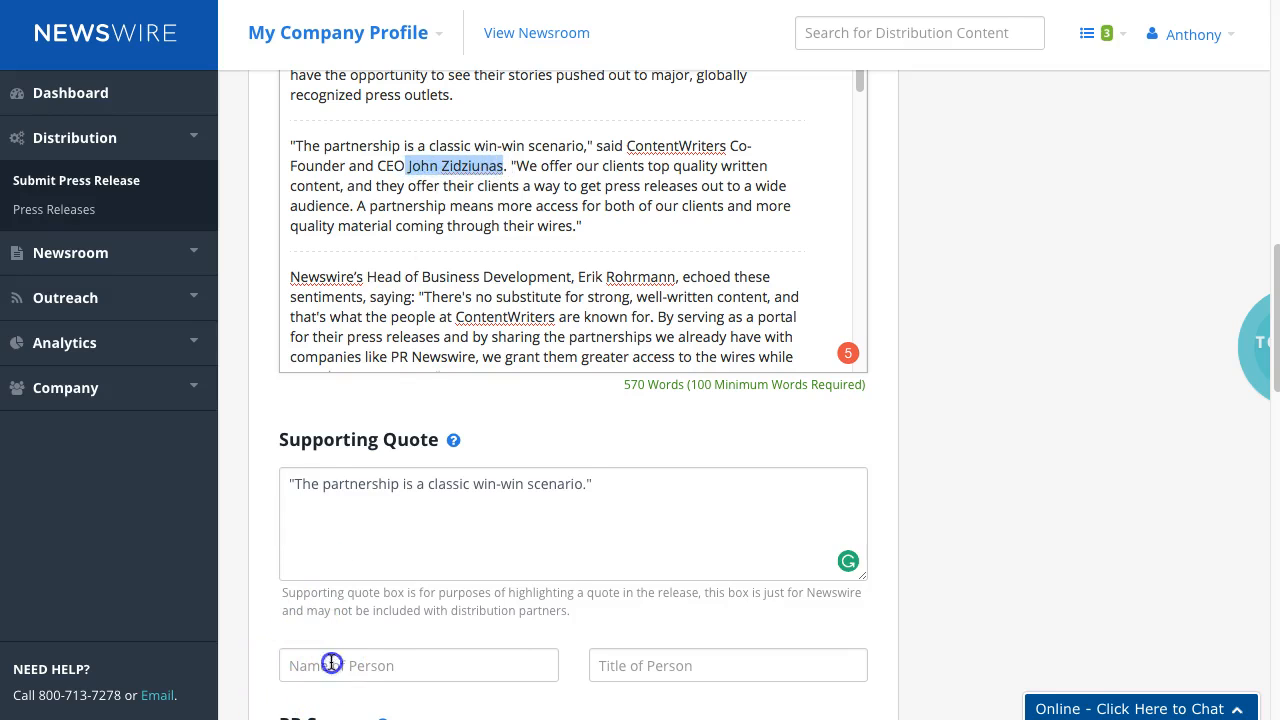
type("John Zidziunas")
left_click(728, 665)
type("ContentWriters Co-Founder and CEO")
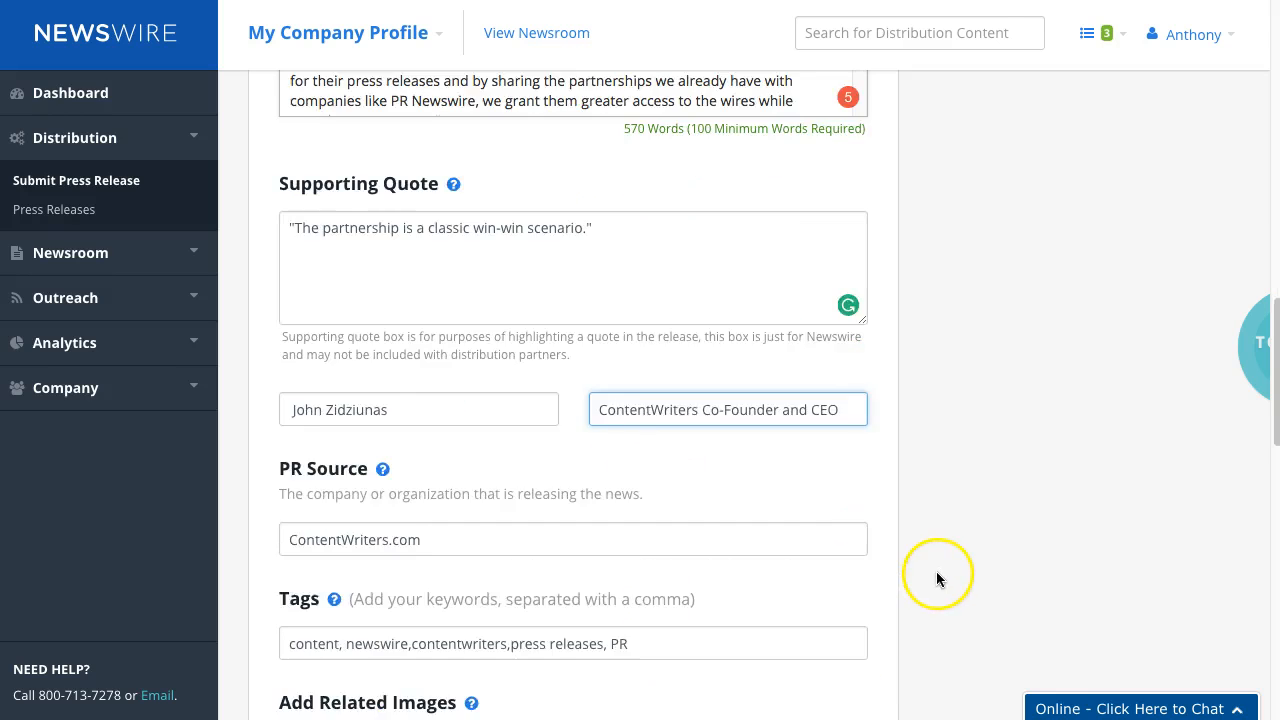
Enable an email campaign from this release under Media Outreach, limited to USA contacts
scroll("down", 3)
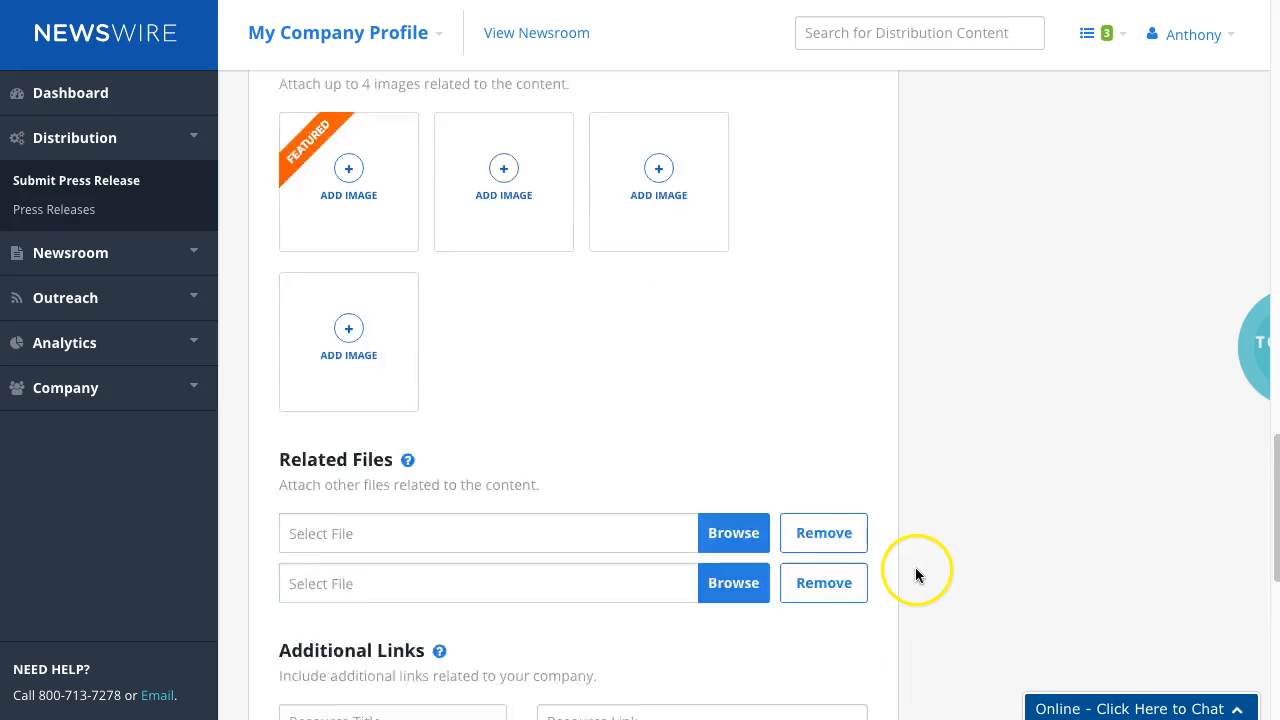
scroll("down", 3)
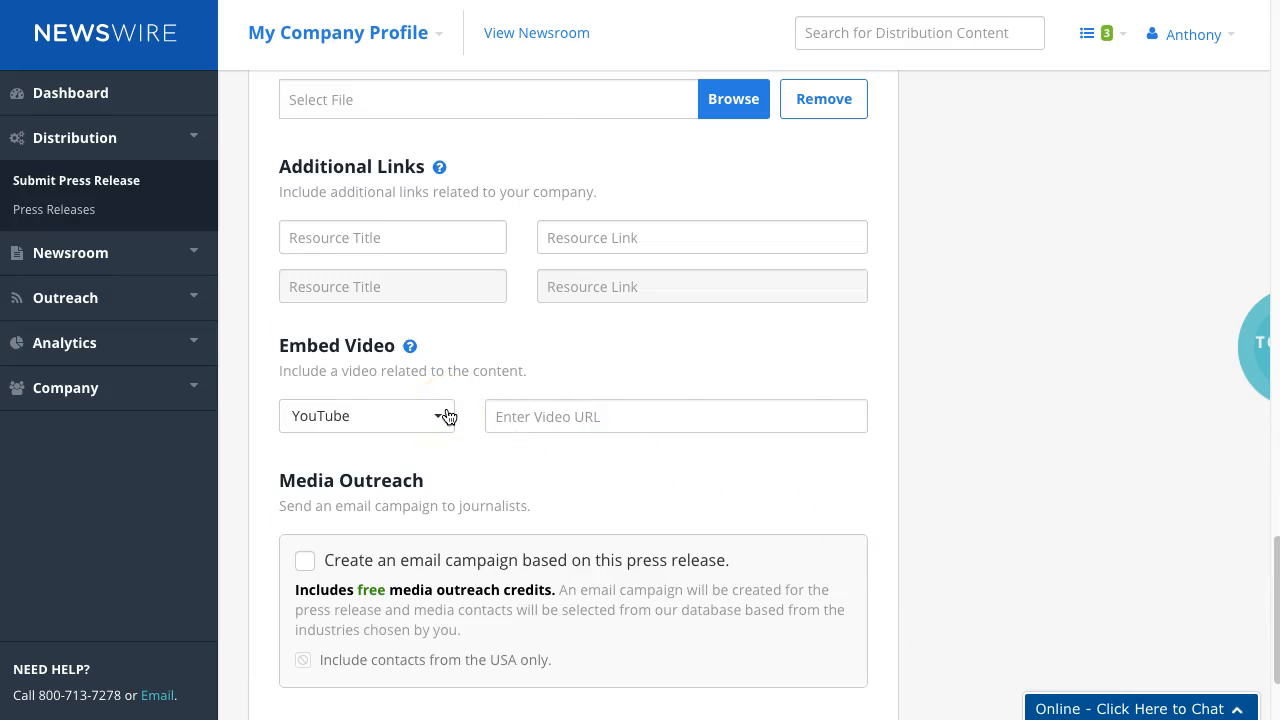
scroll("down", 3)
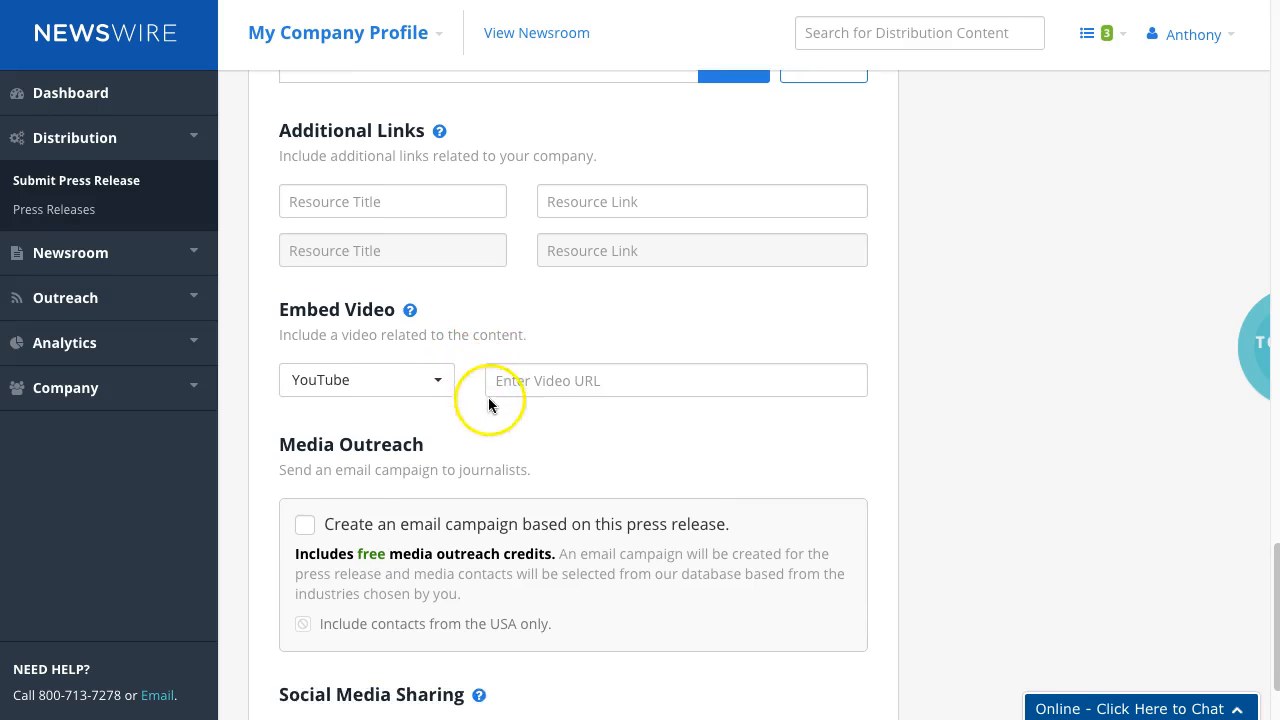
scroll("down", 3)
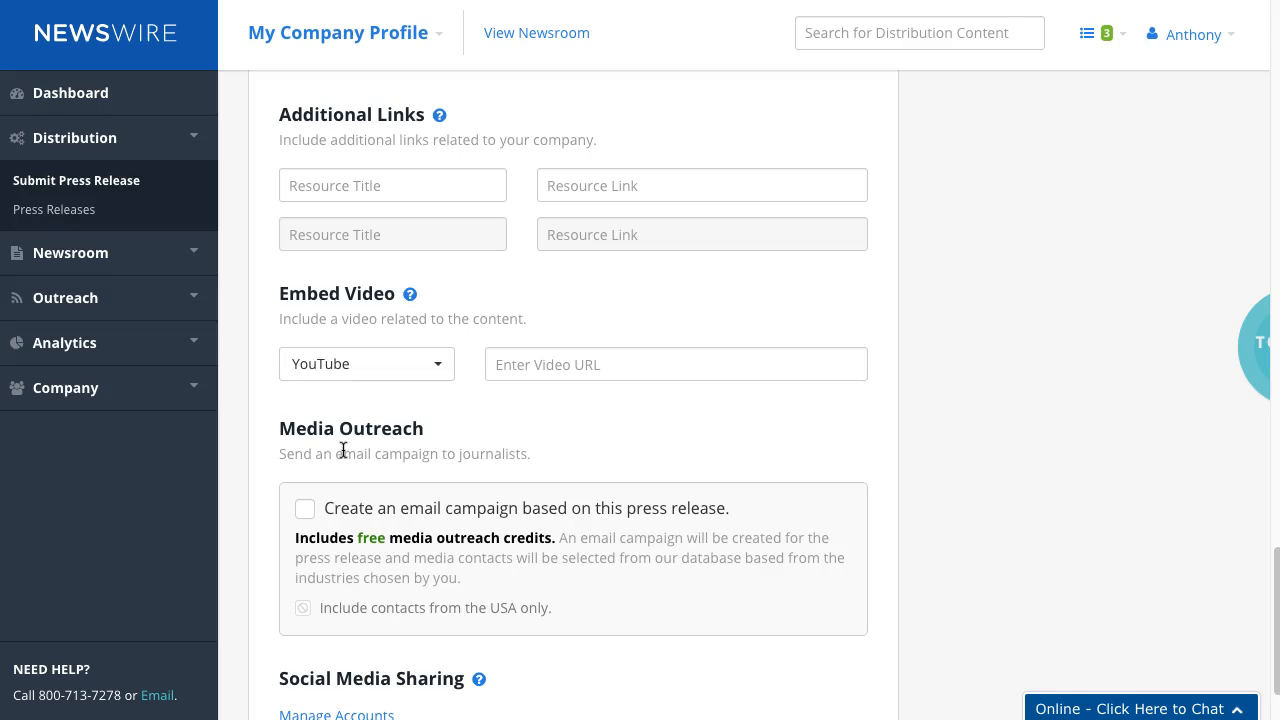
mouse_move(957, 484)
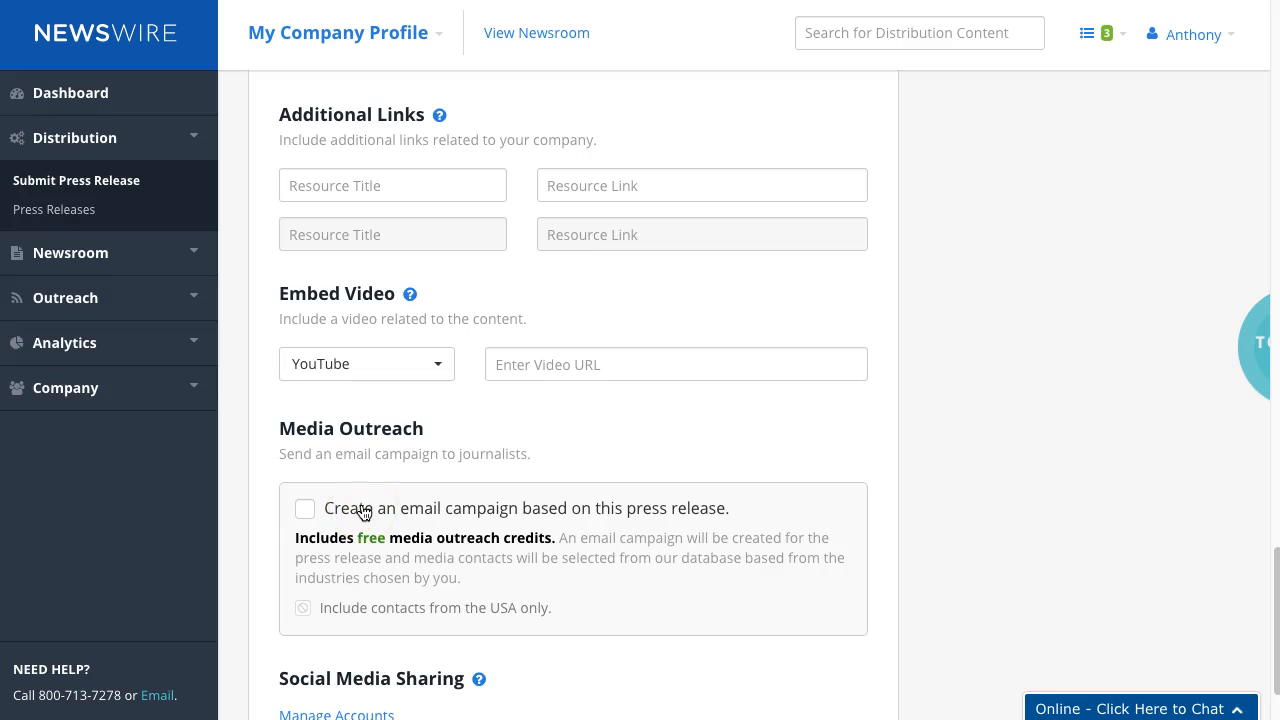
left_click(305, 509)
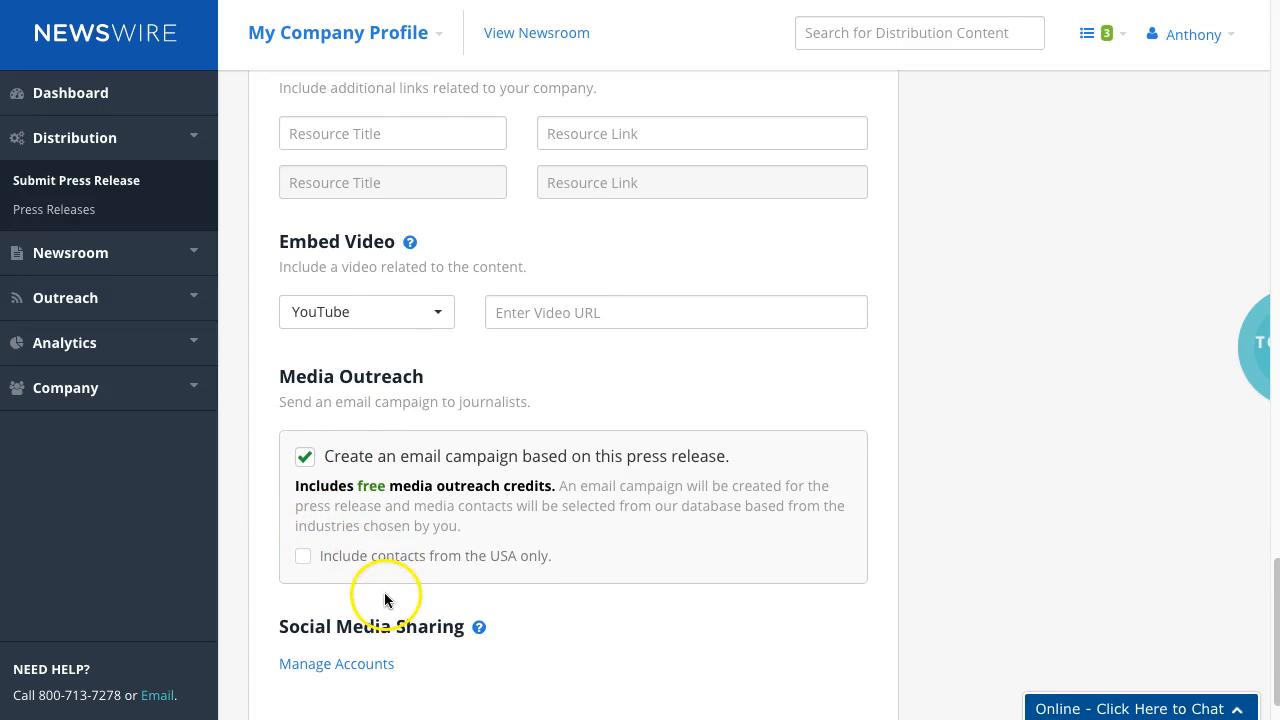
left_click(303, 556)
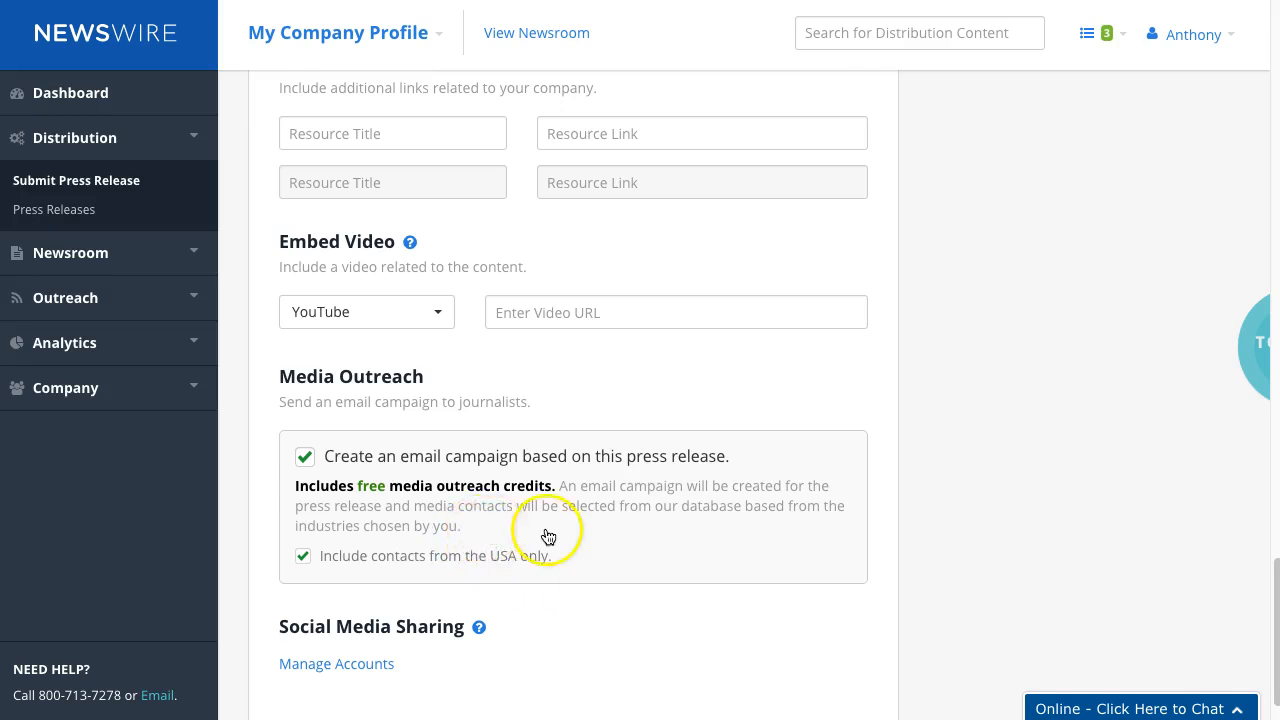
scroll("up", 3)
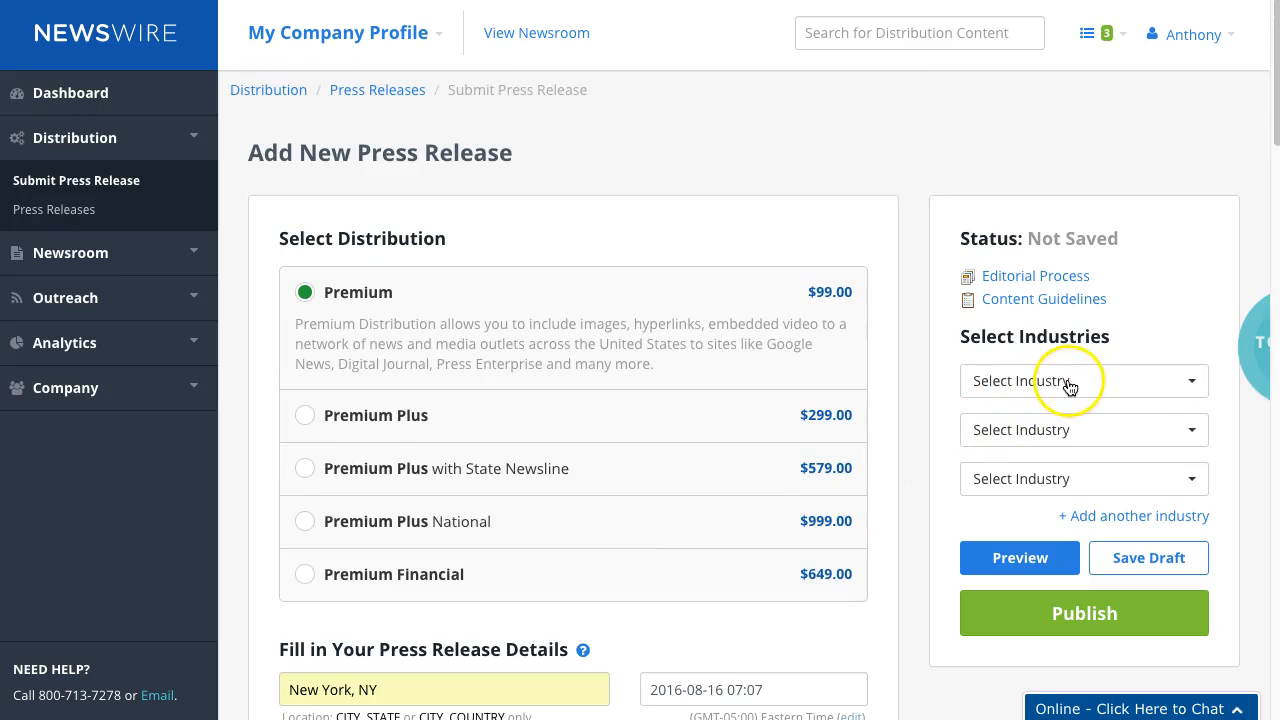
Choose Business News, Publishing and Printing, and Internet in the three industry dropdowns
left_click(1083, 381)
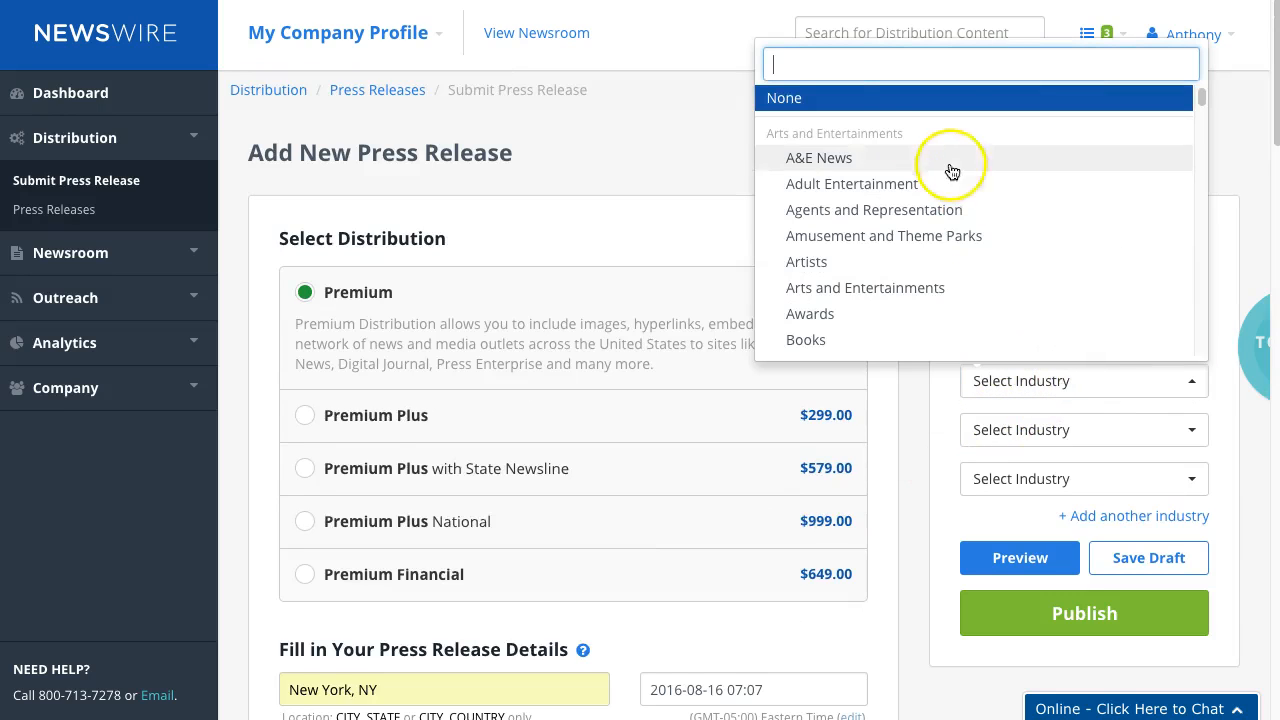
type("B")
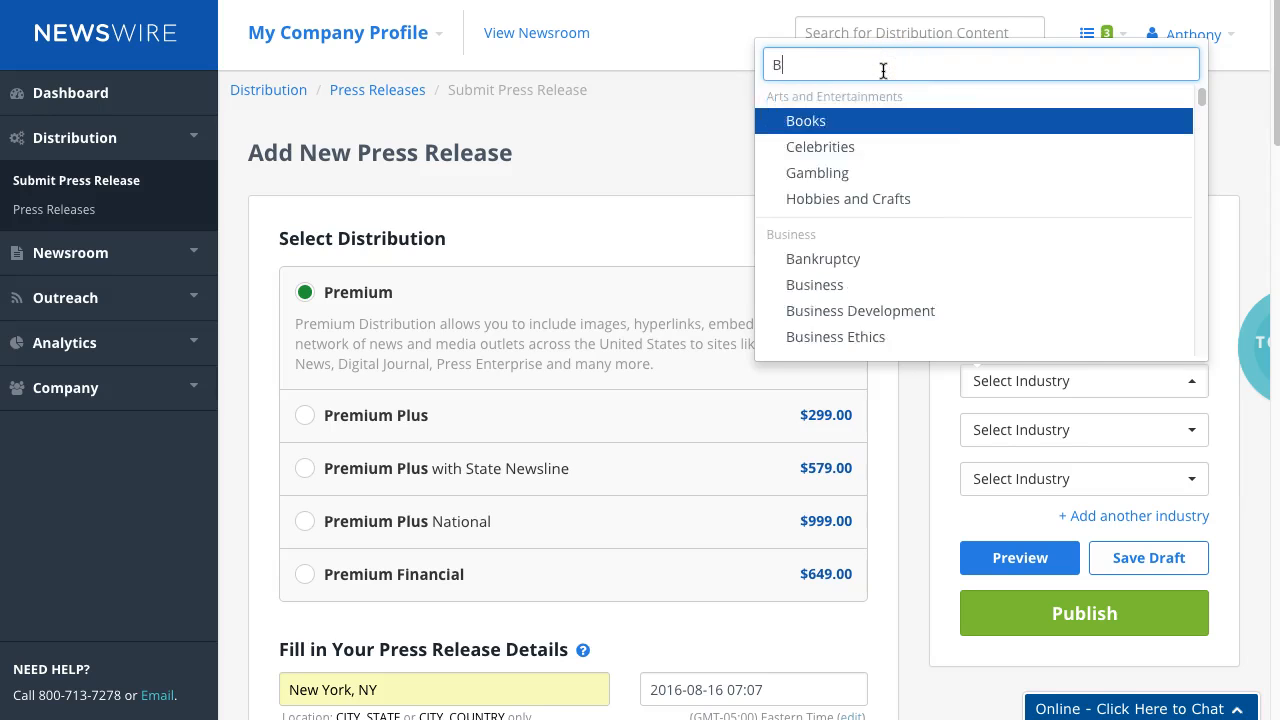
type("us")
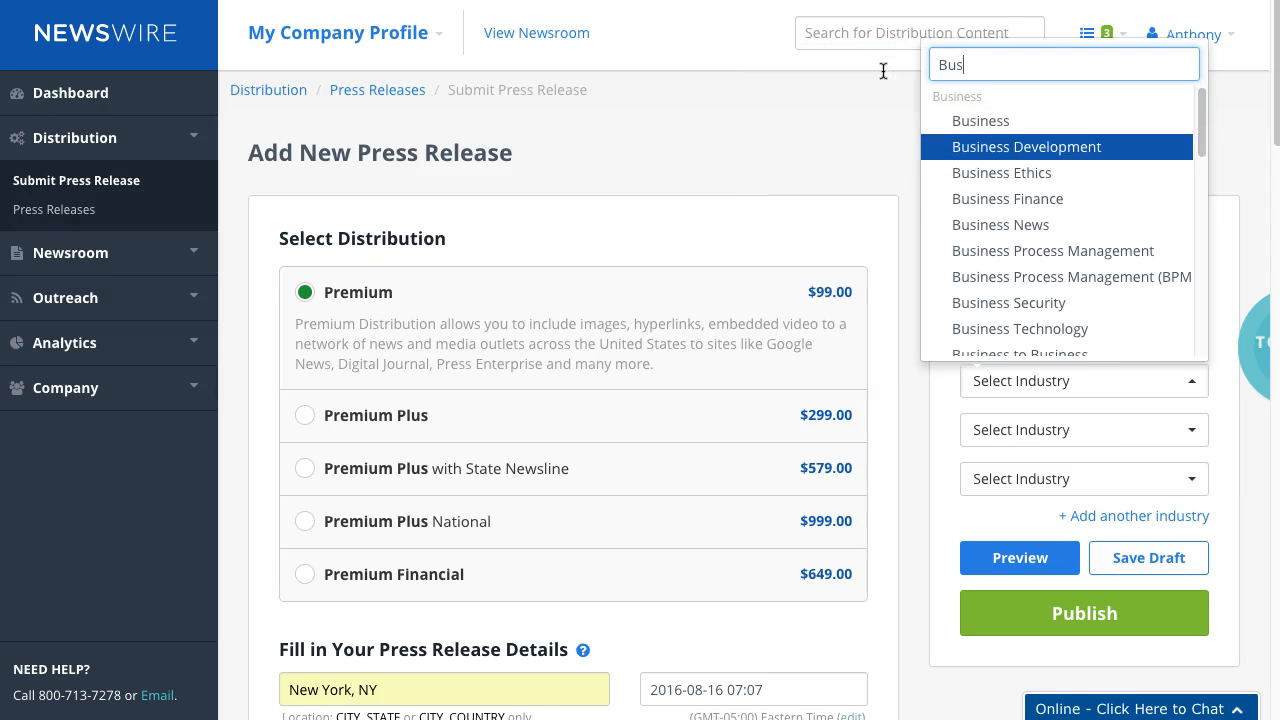
left_click(1000, 224)
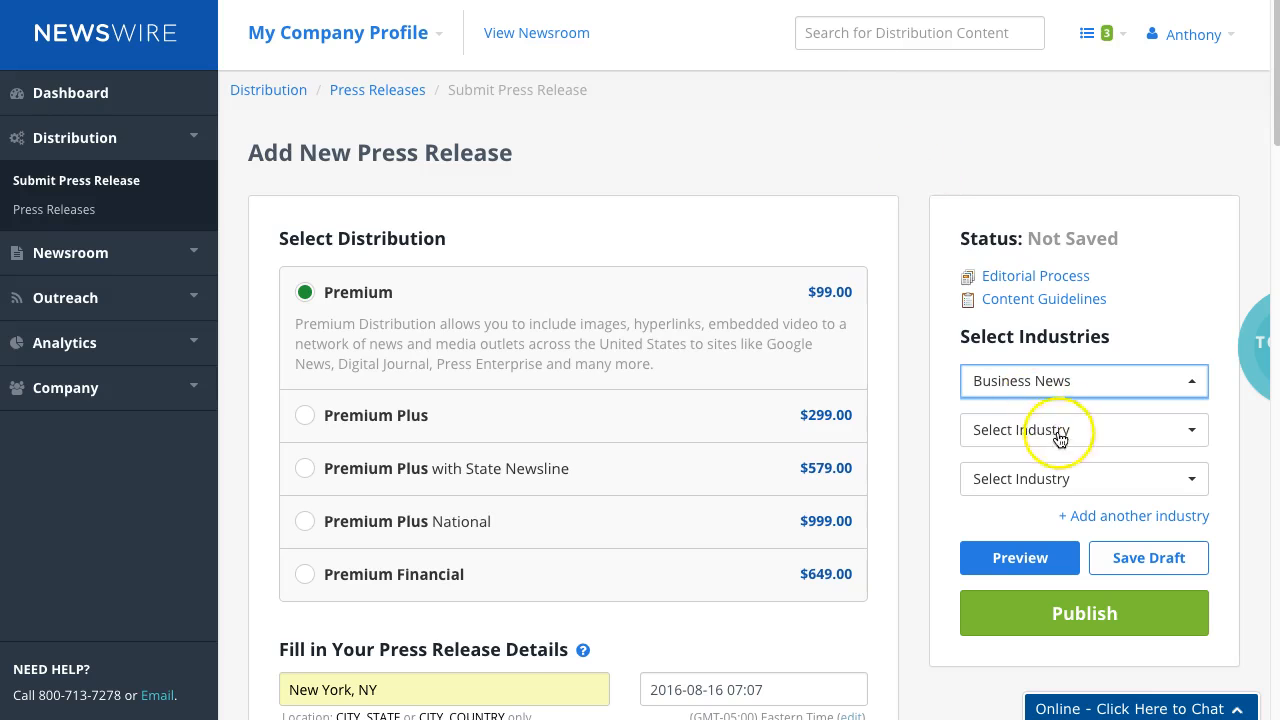
left_click(1083, 430)
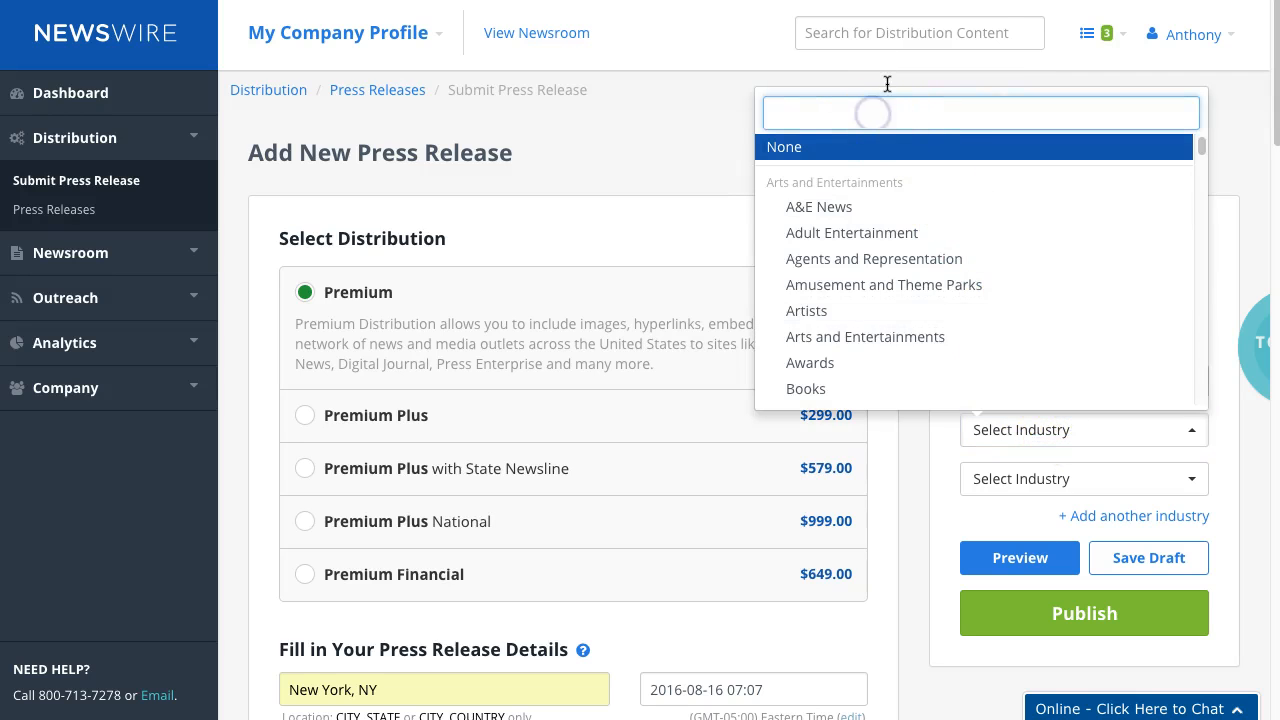
type("publis")
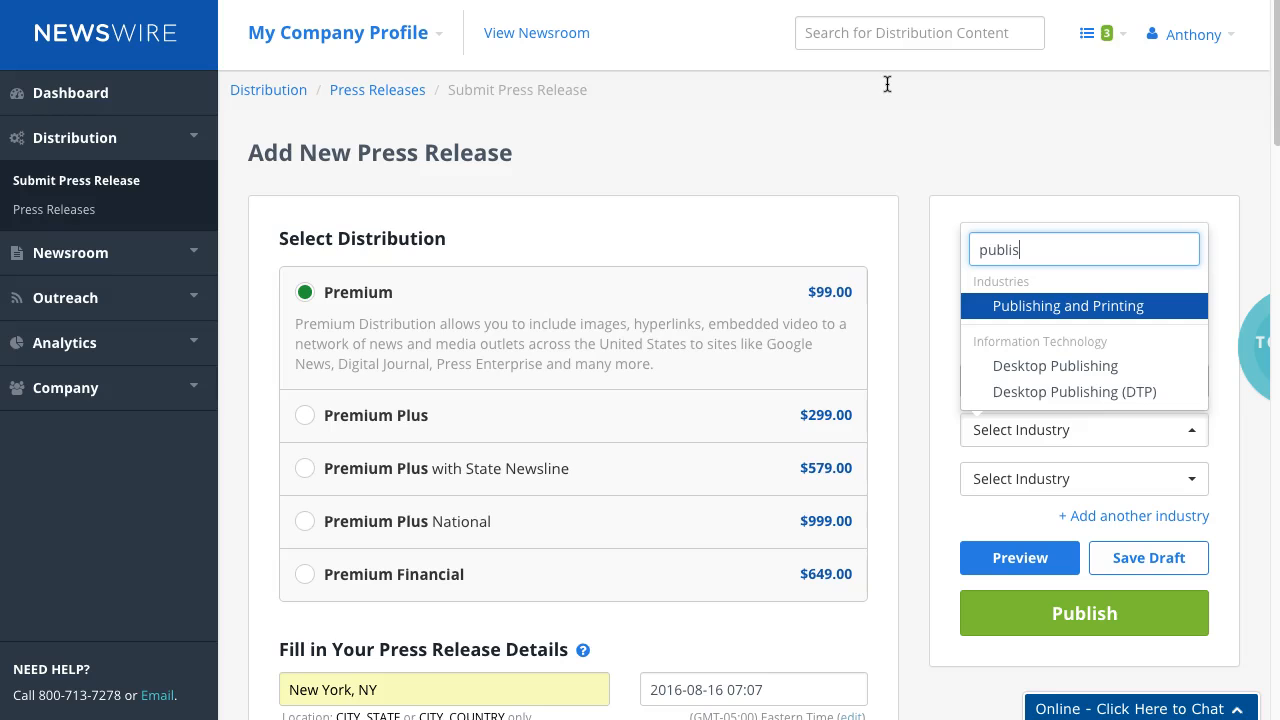
left_click(1067, 306)
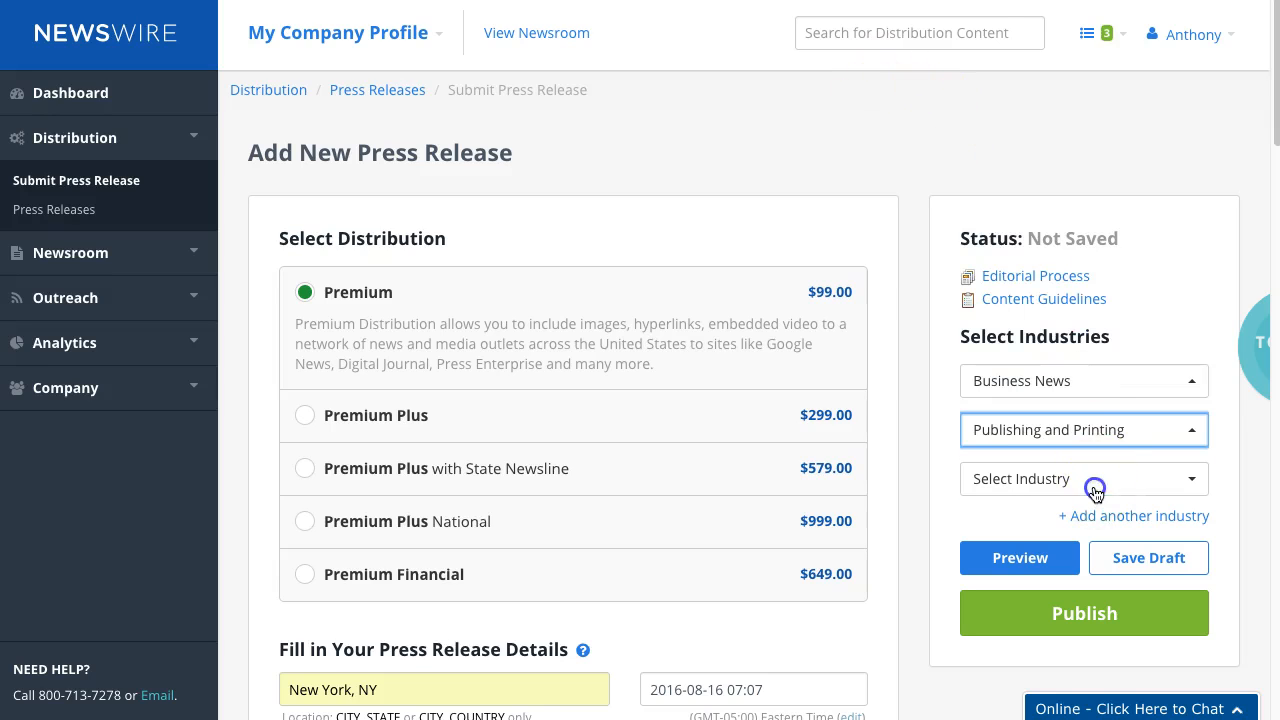
left_click(1083, 478)
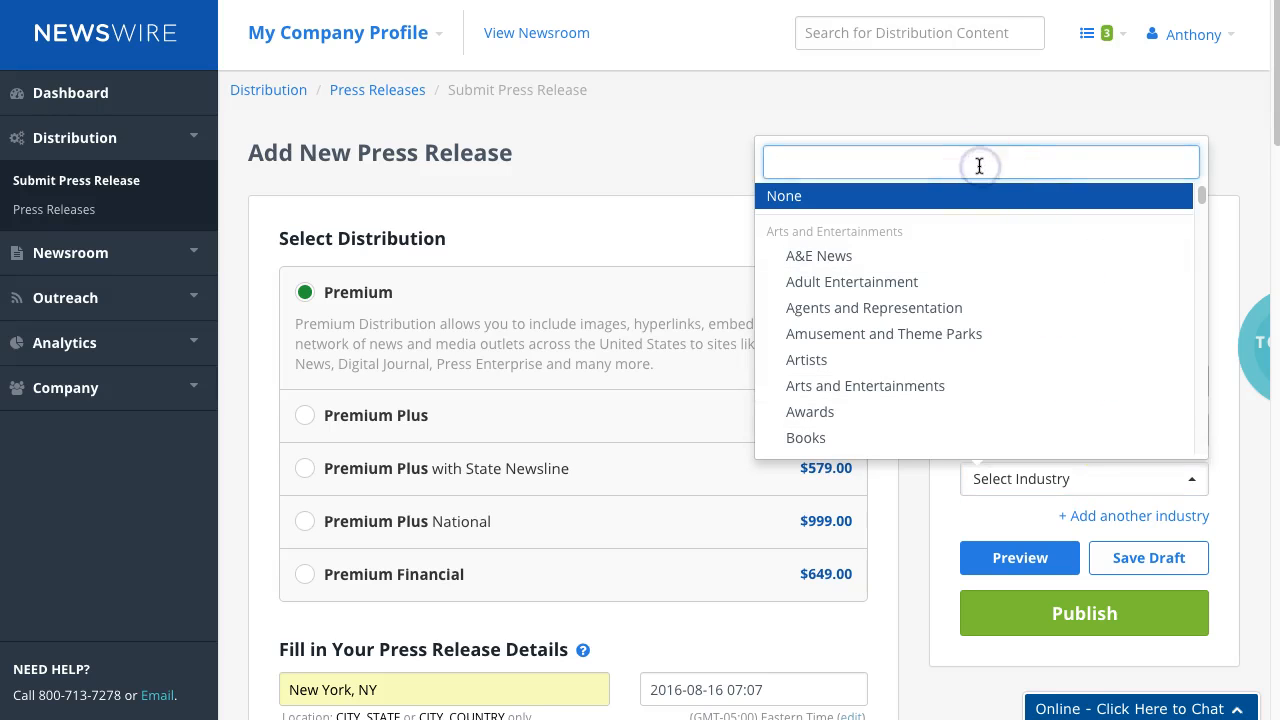
type("inter")
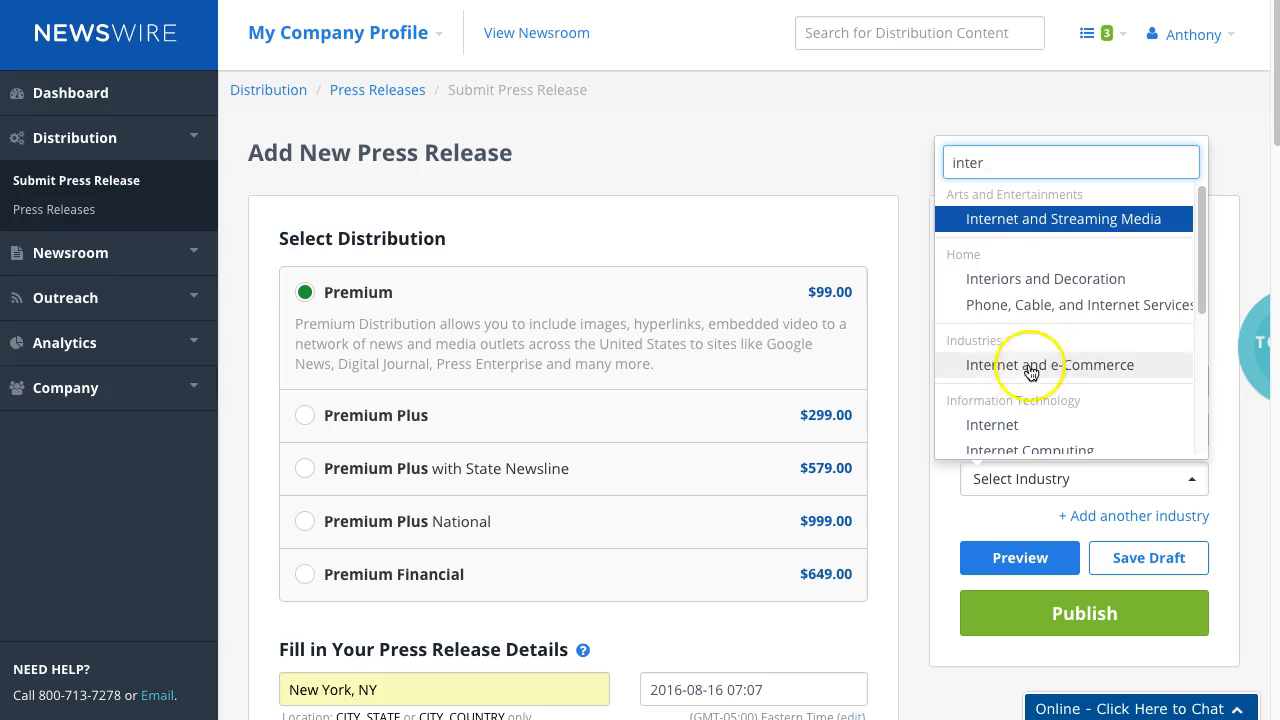
scroll("down", 3)
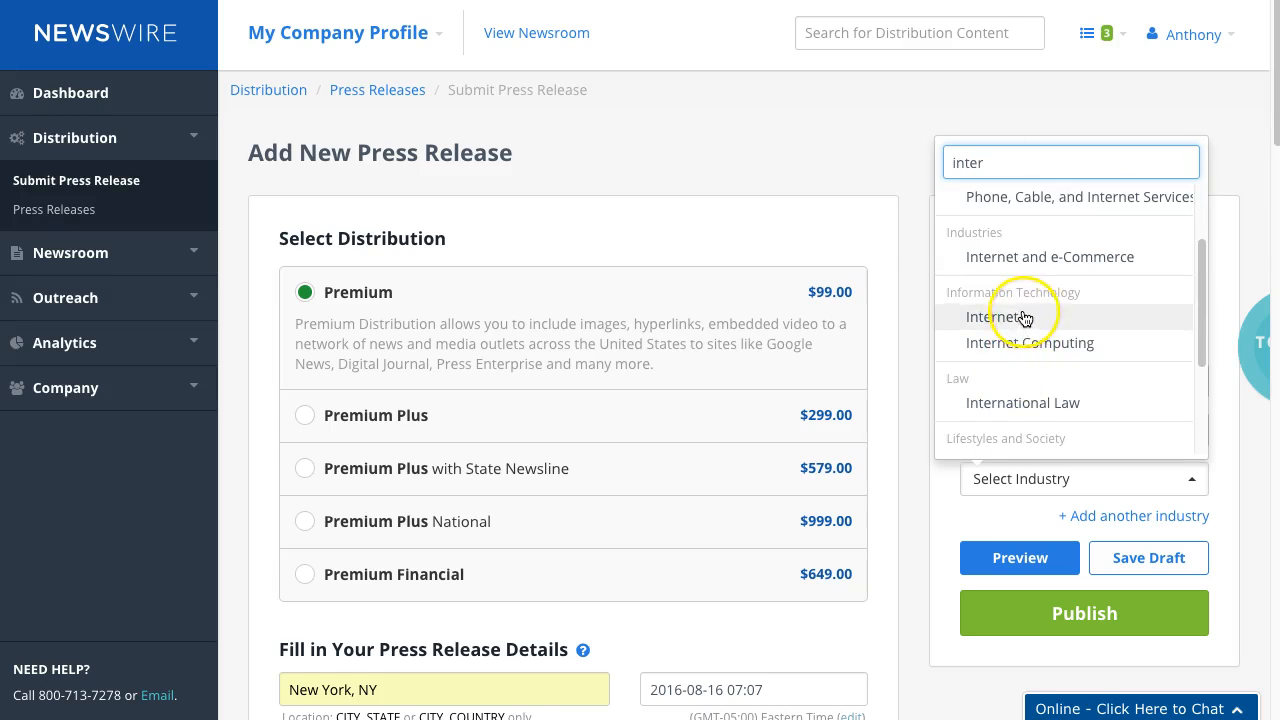
left_click(997, 317)
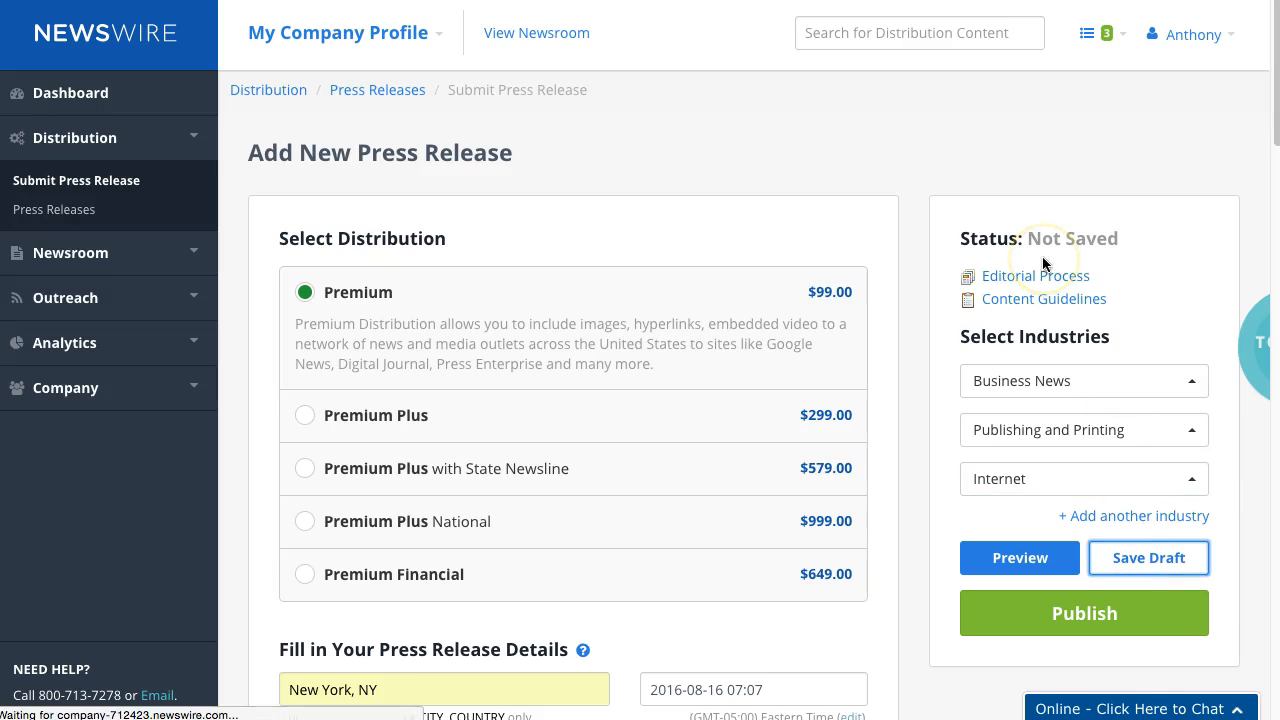
Save the release as a draft and view it in the Press Releases list
left_click(1148, 557)
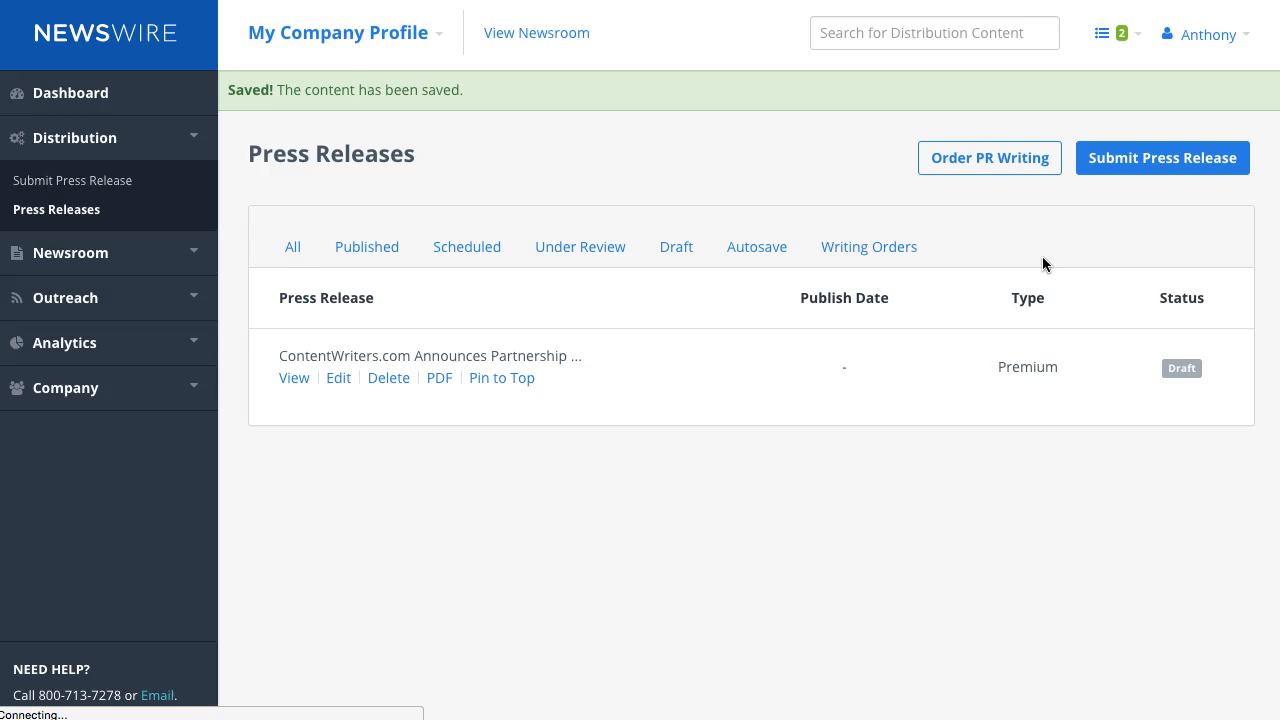
left_click(293, 246)
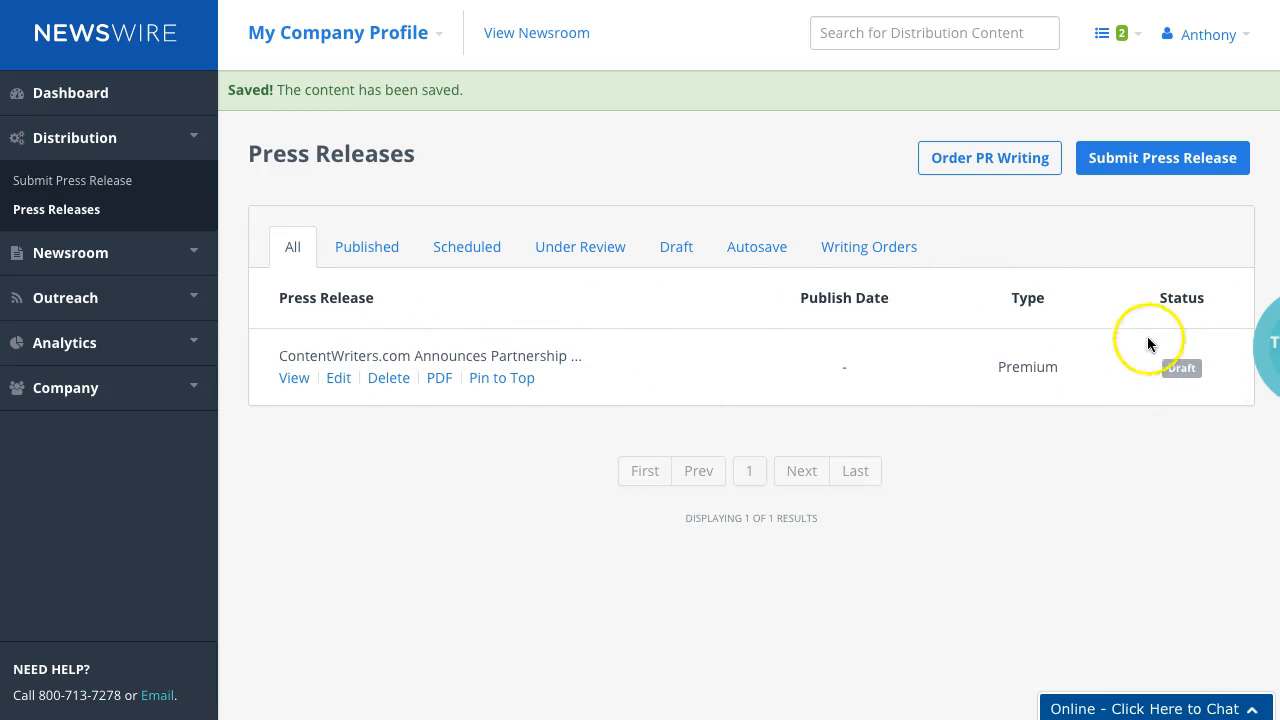
mouse_move(294, 377)
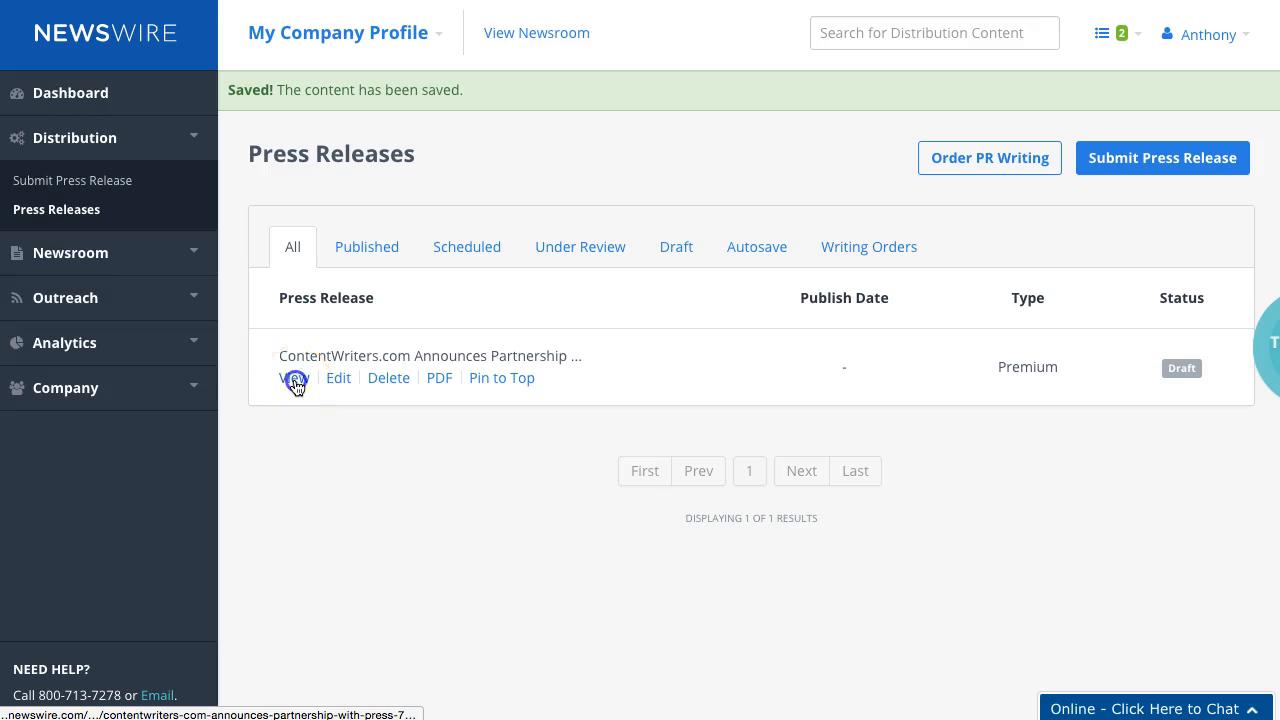
Open the ContentWriters.com draft's preview page and scroll through the formatted release
left_click(294, 378)
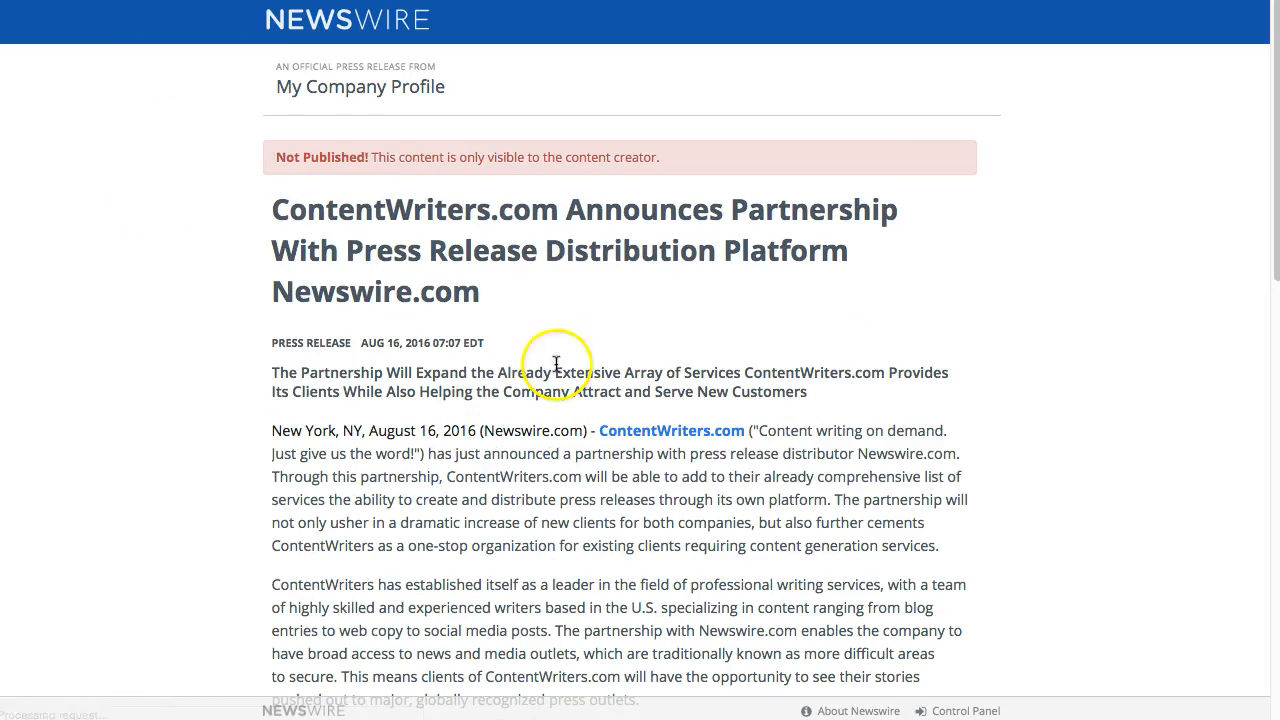
scroll("down", 3)
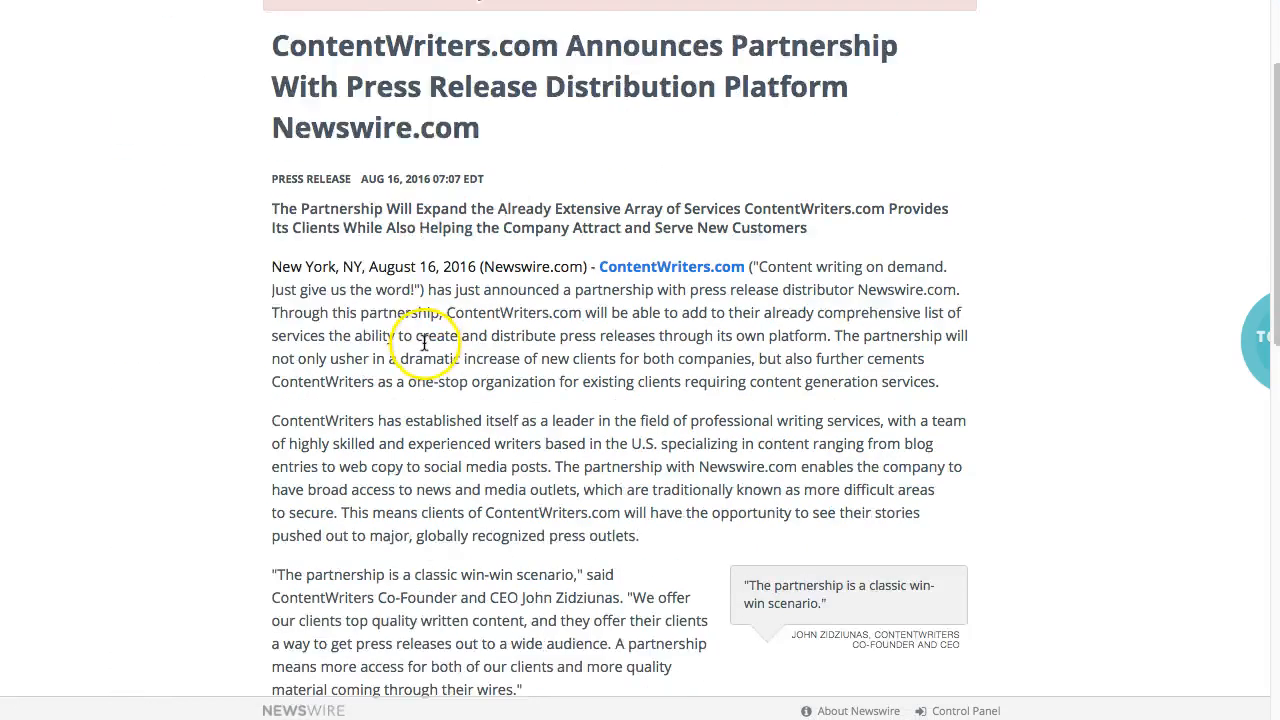
scroll("down", 3)
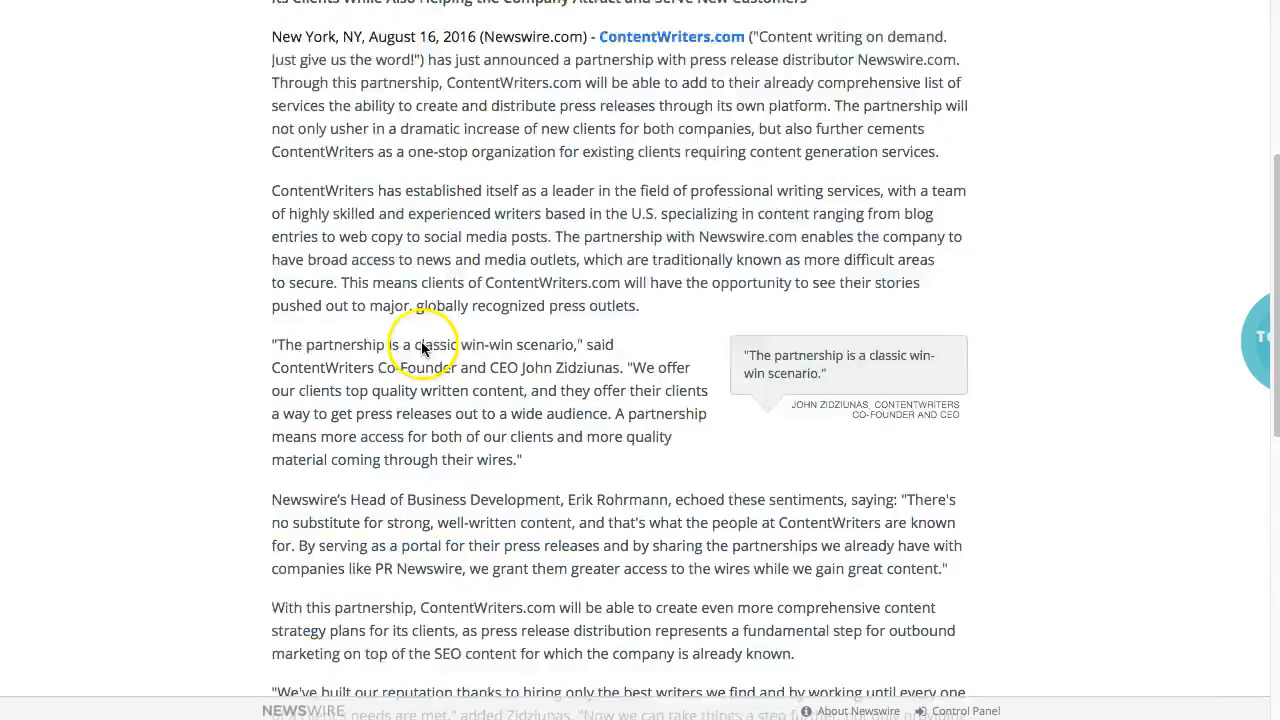